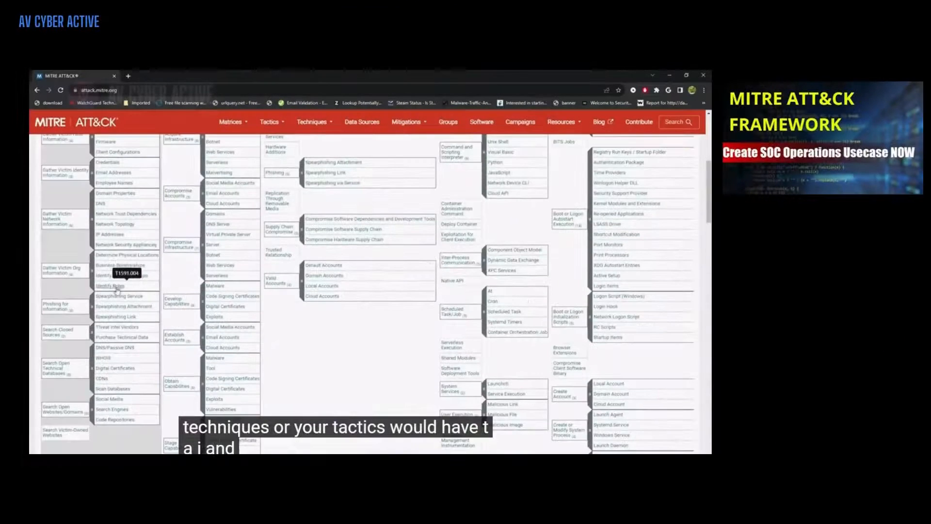
mouse_move(116, 297)
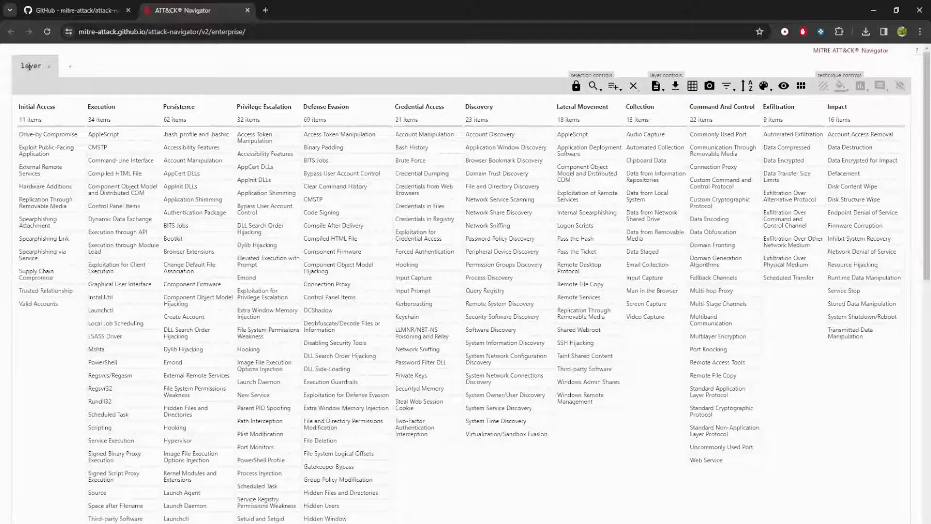
mouse_move(61, 72)
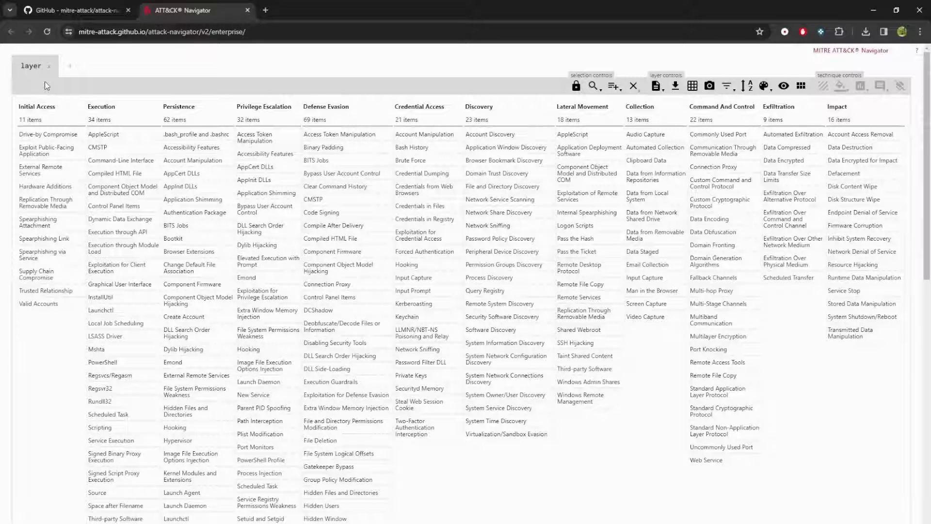
Select the Drive-by Compromise and External Remote Services techniques.
click(36, 106)
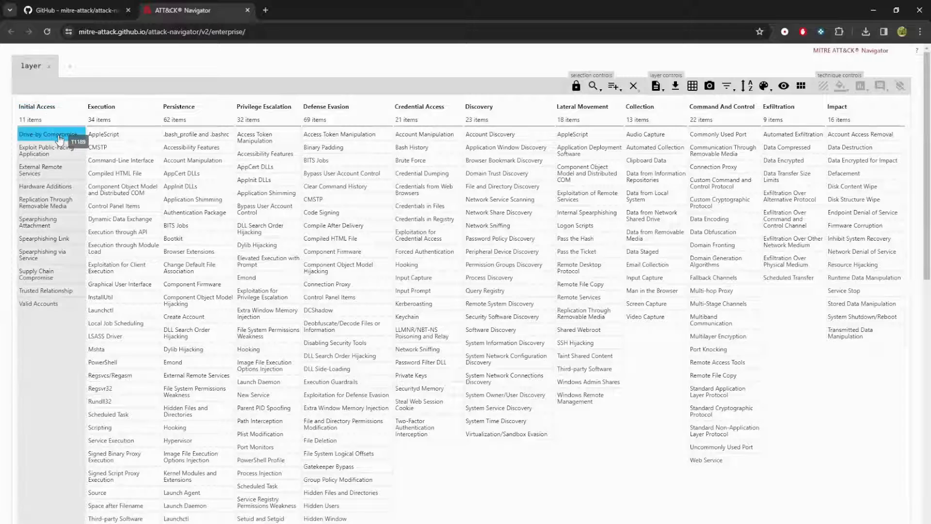
click(40, 170)
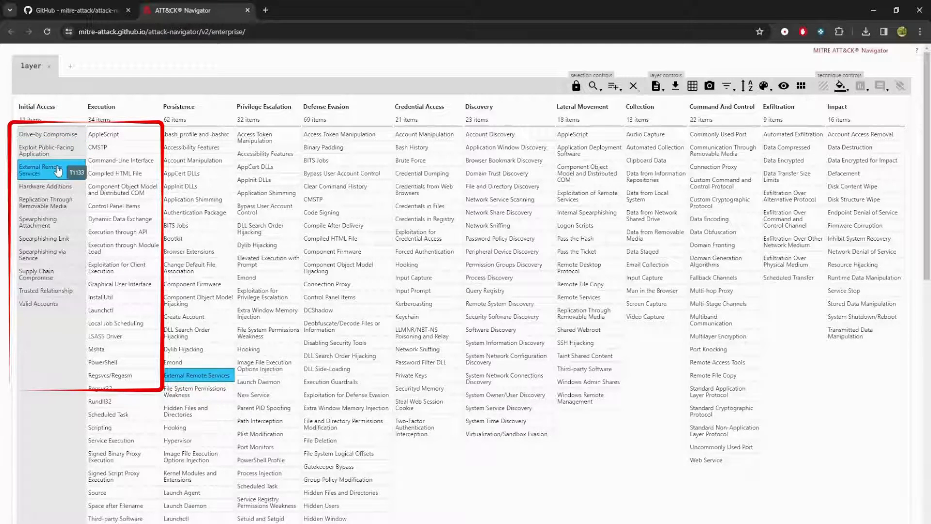
click(47, 201)
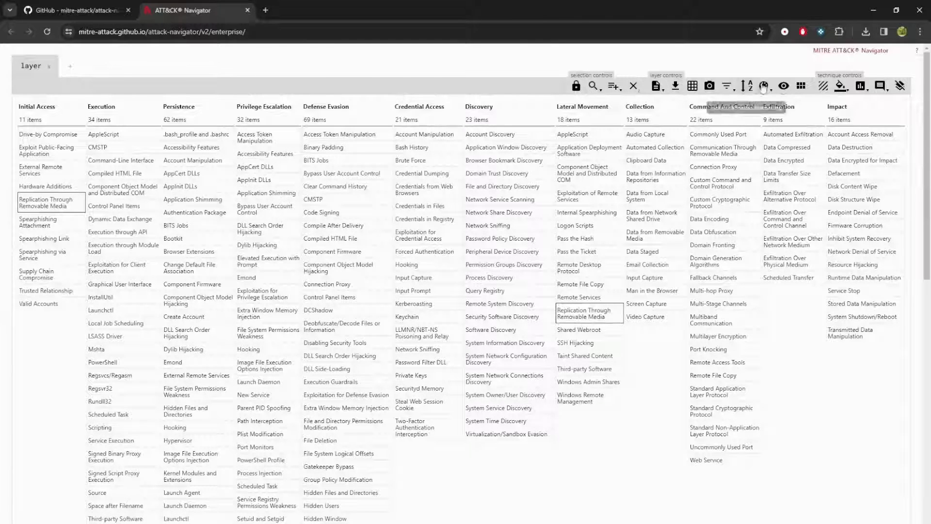
mouse_move(912, 110)
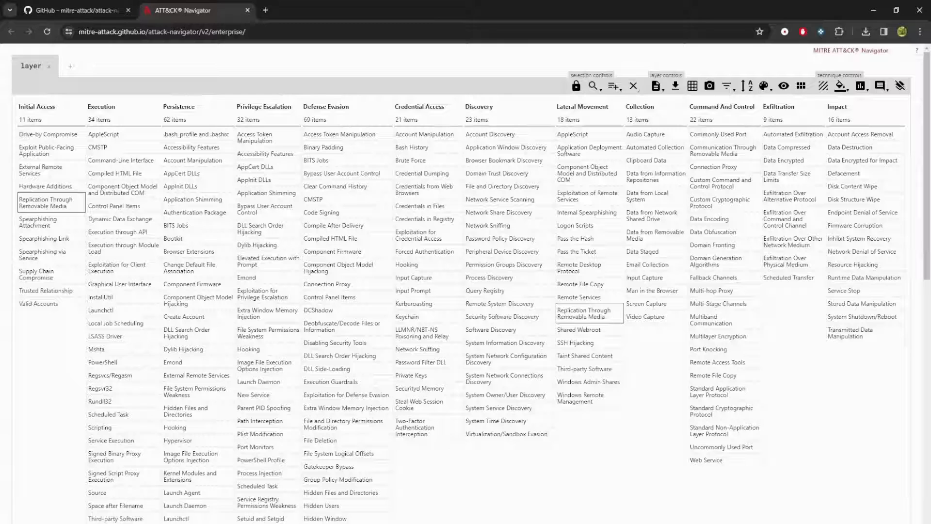
click(339, 134)
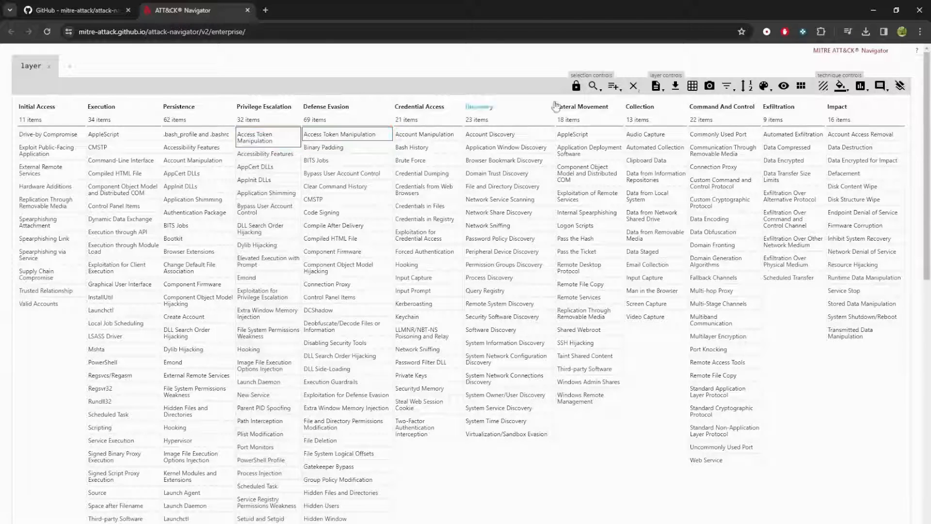
click(267, 136)
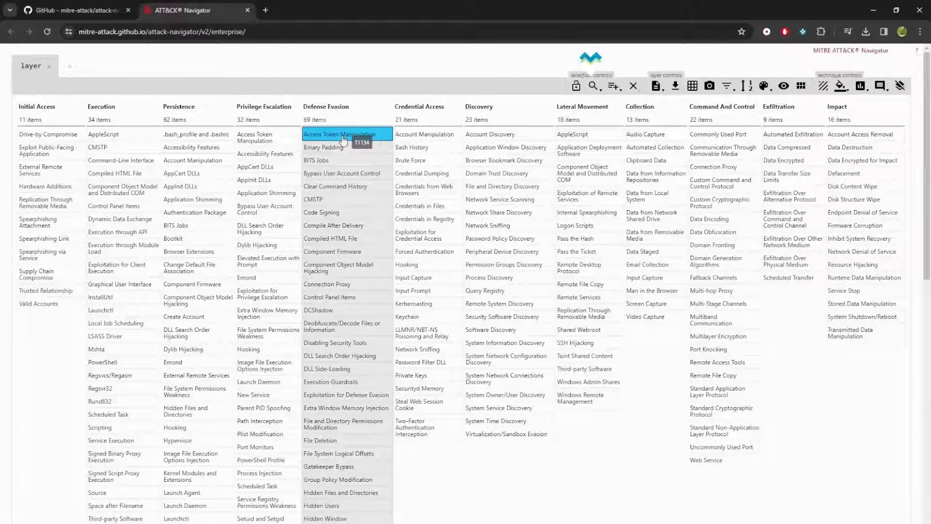
Search the techniques for 'registry' and scroll through the matching results.
click(591, 86)
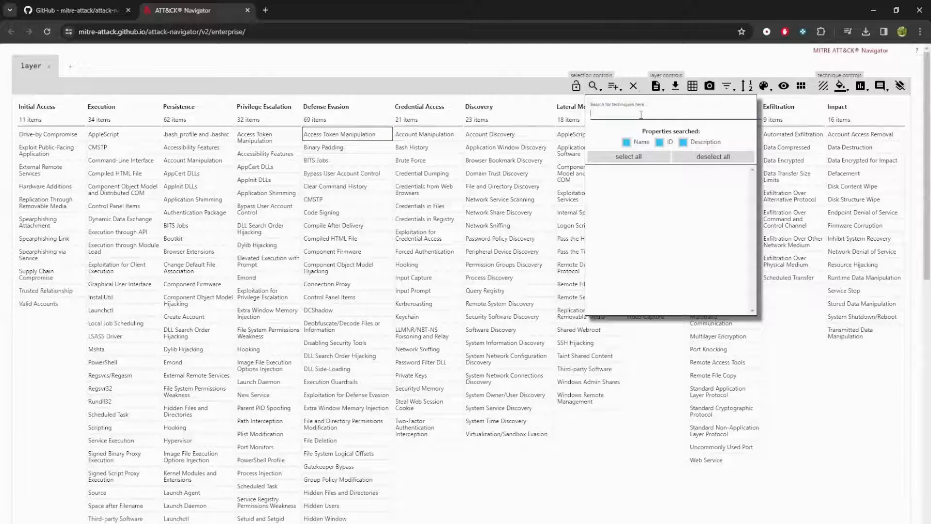
text(registry)
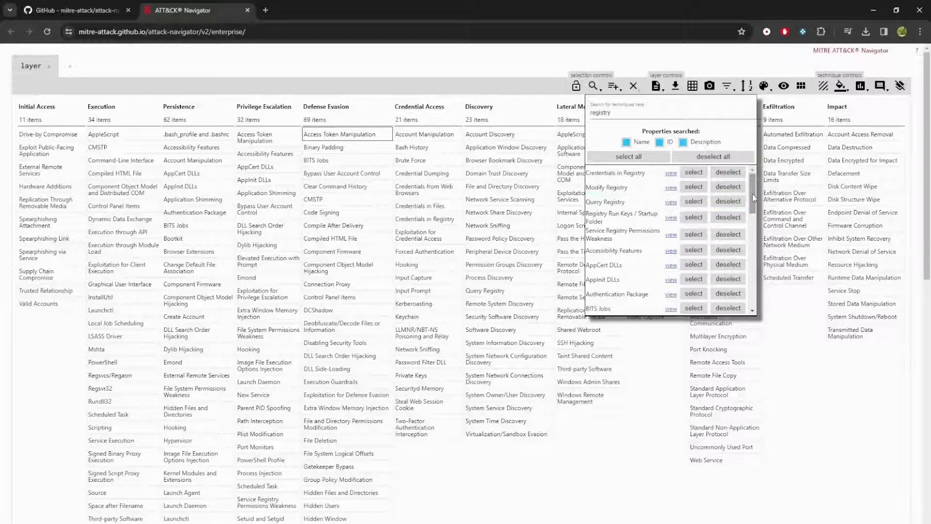
scroll(down, 3)
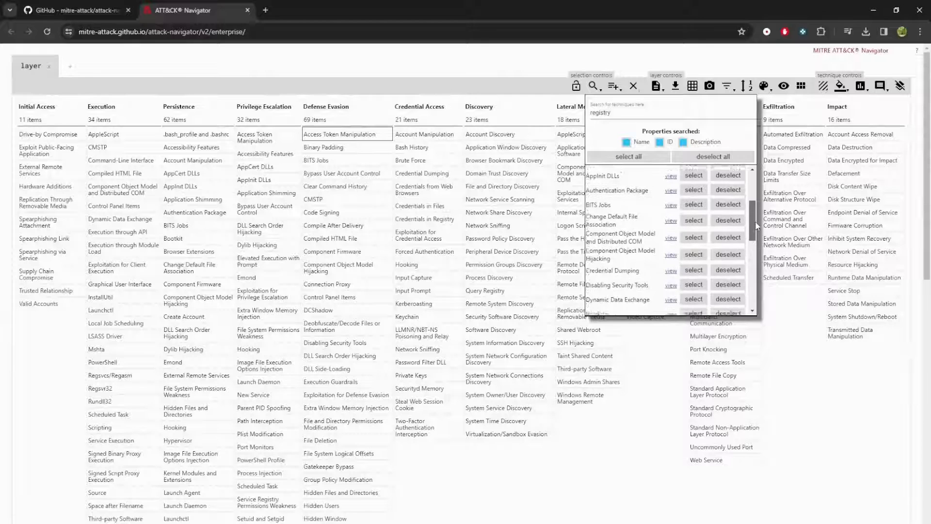
scroll(down, 3)
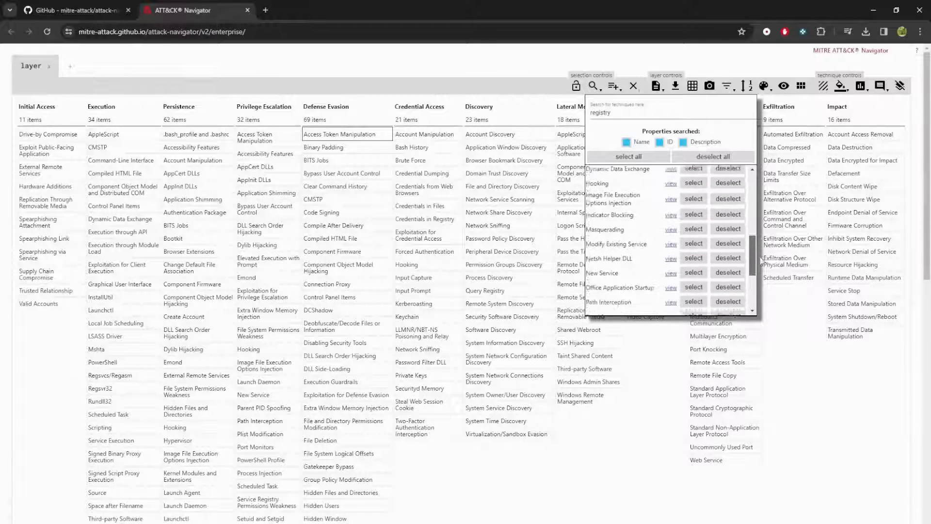
scroll(down, 3)
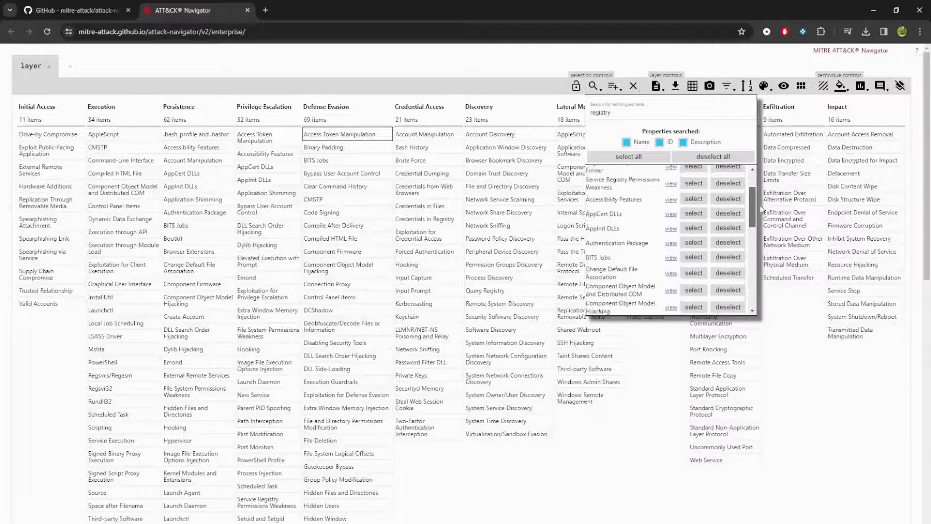
scroll(up, 3)
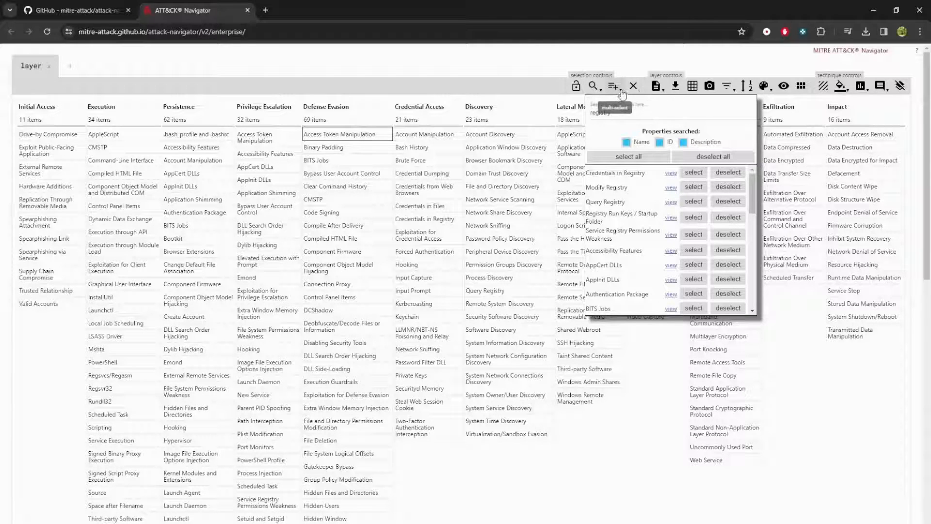
Close the registry results, dismiss the threat group and software list, and deselect all techniques.
click(632, 85)
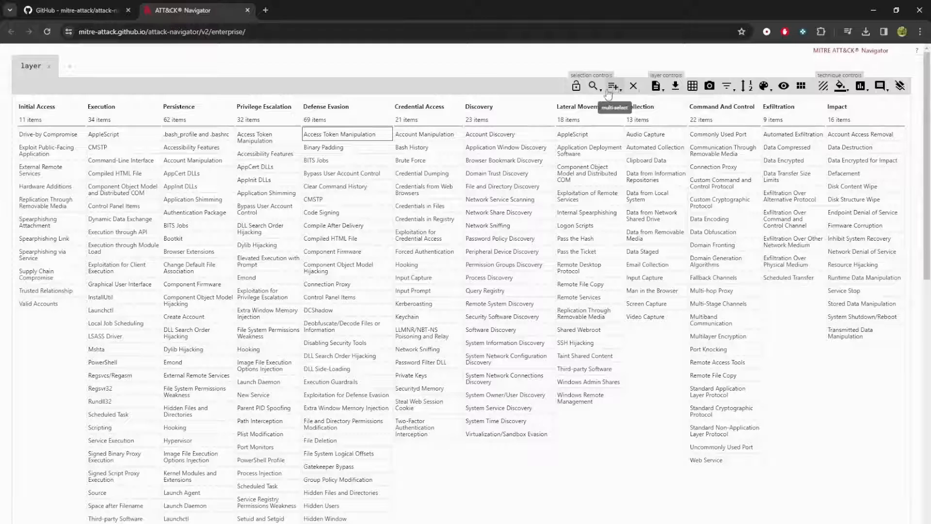
click(613, 86)
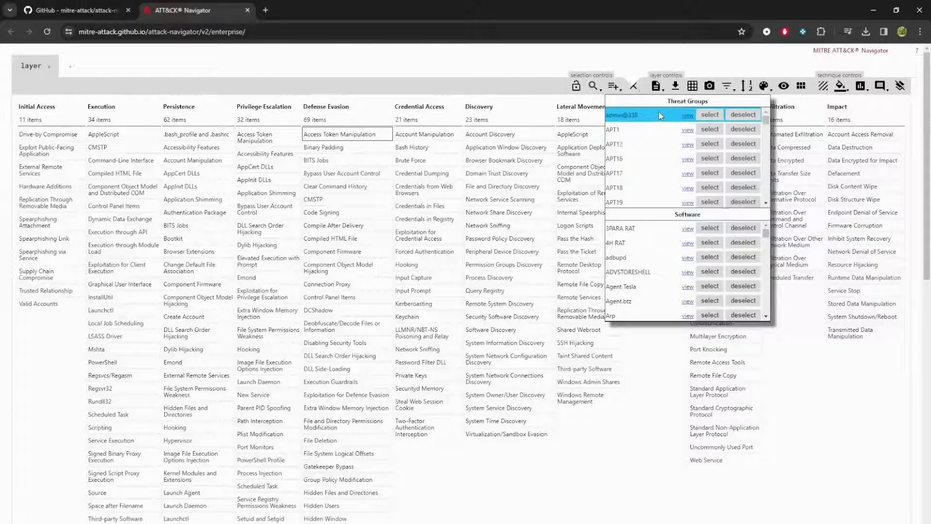
click(634, 86)
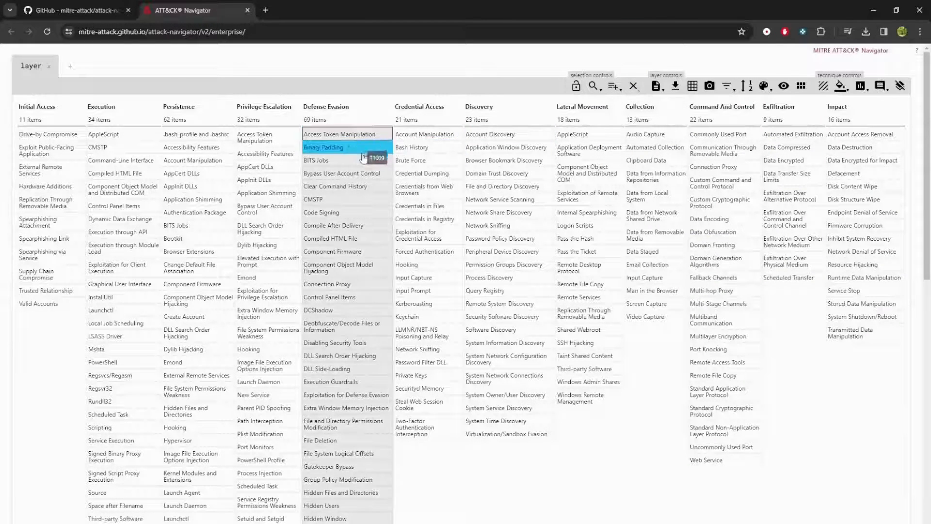
click(633, 85)
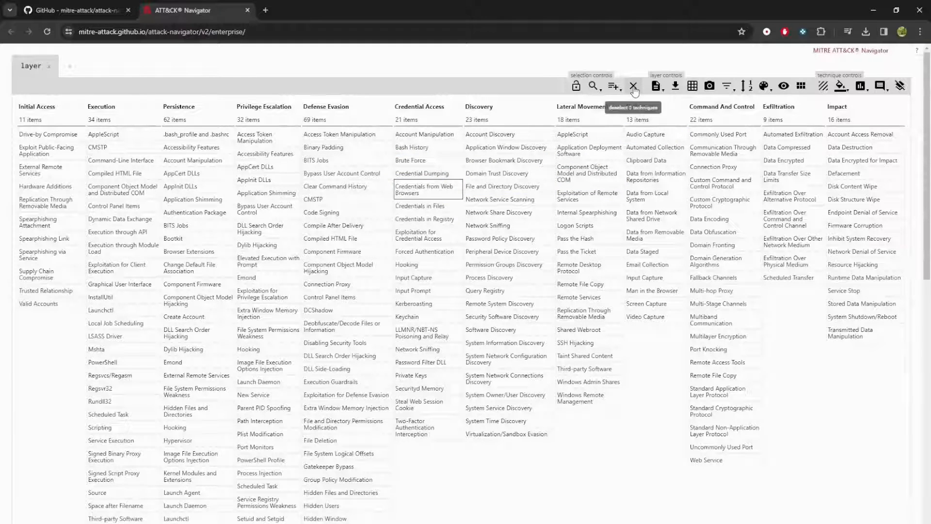
mouse_move(656, 85)
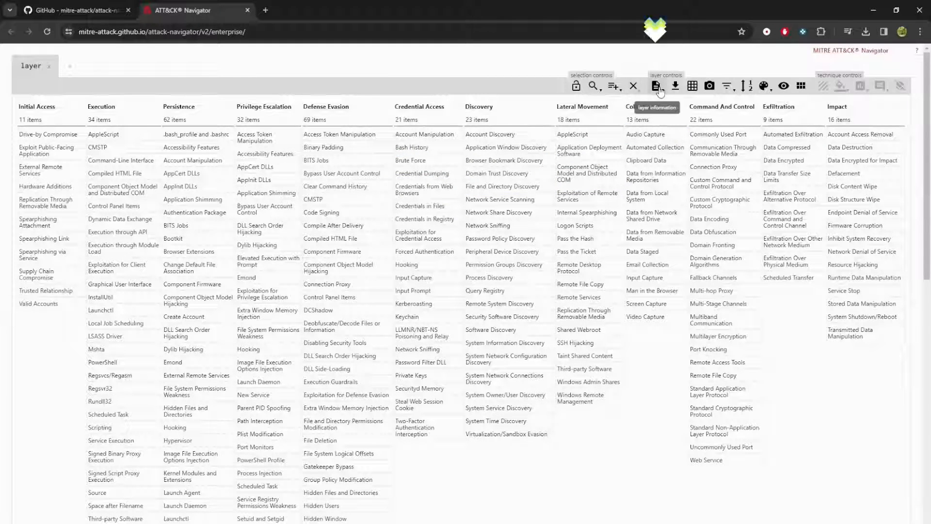
Replace the layer name with 'APT3-29 Compare' in Layer Information, leaving the description empty.
click(655, 85)
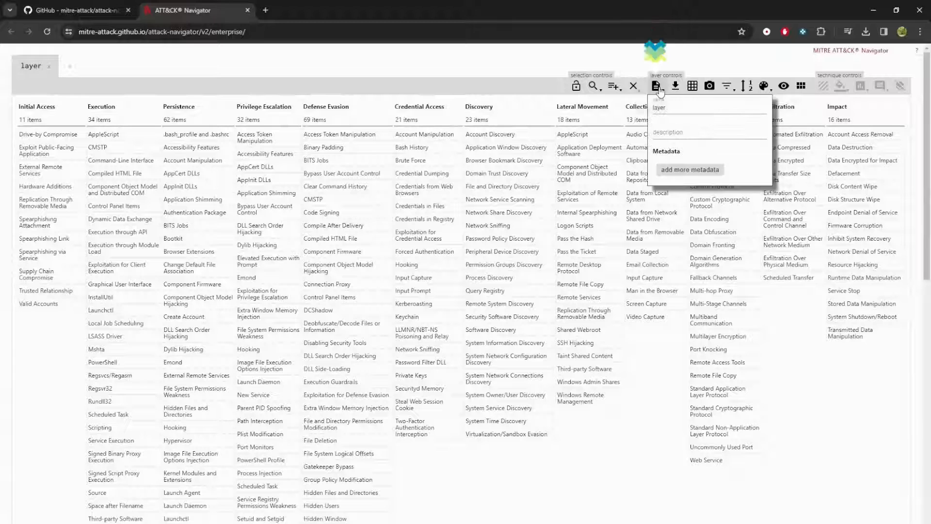
triple_click(683, 106)
text(A)
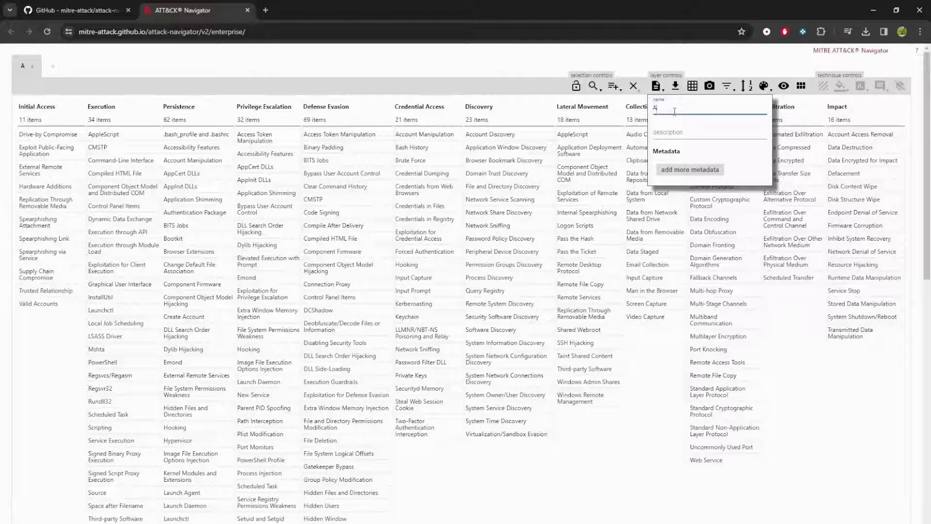
text(PT3-29)
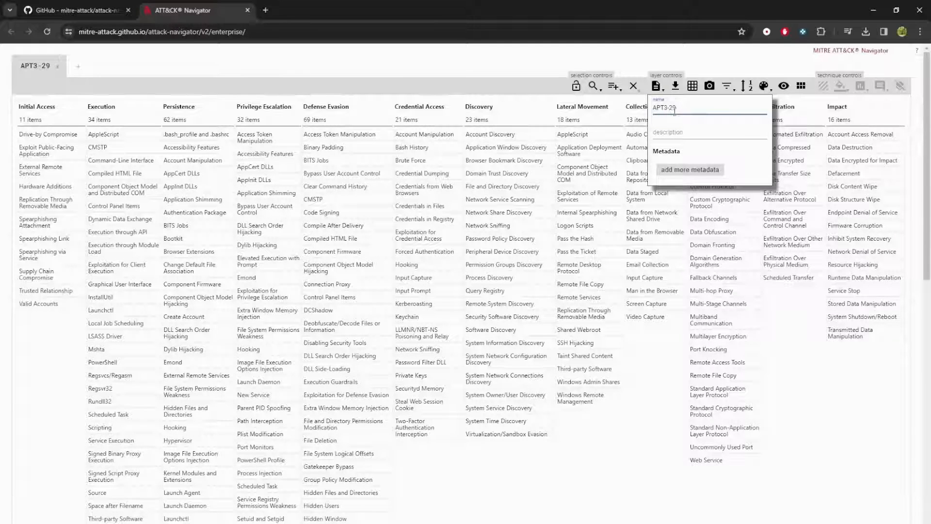
text(Compare)
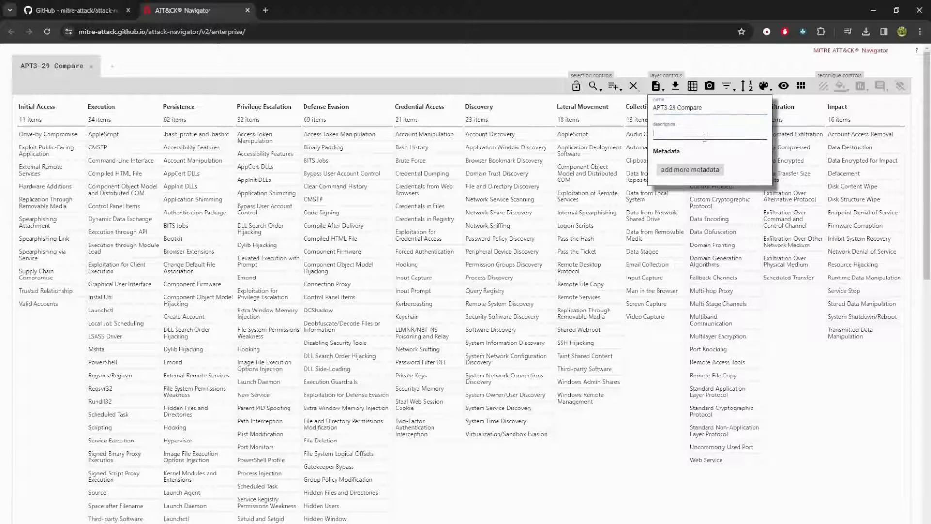
text(Descri)
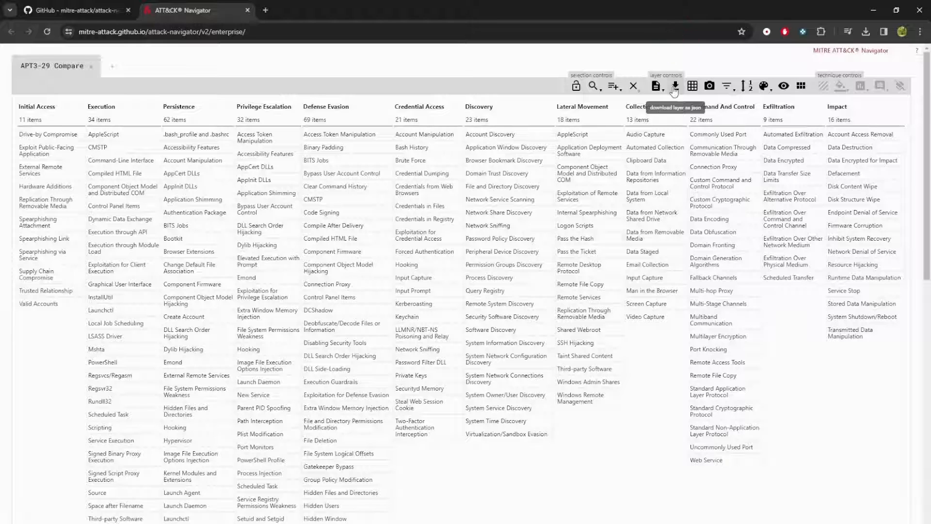
mouse_move(694, 86)
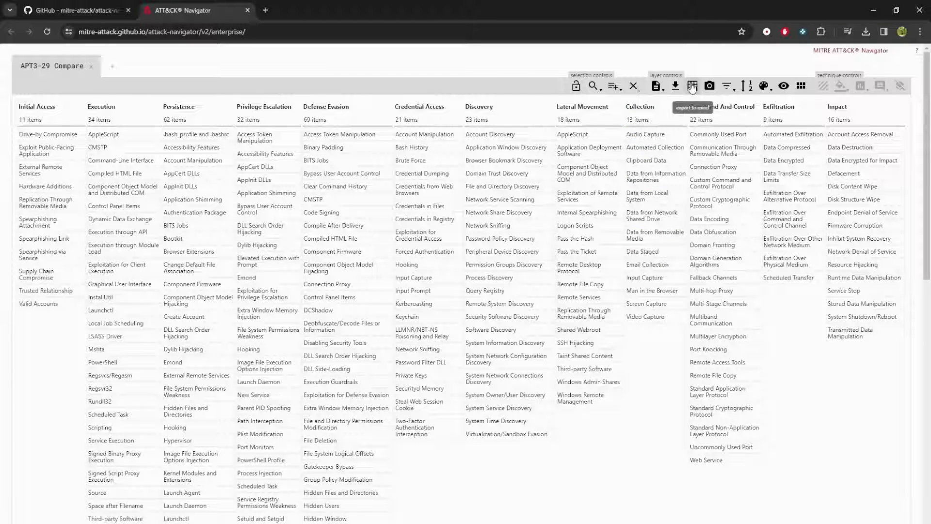
mouse_move(675, 87)
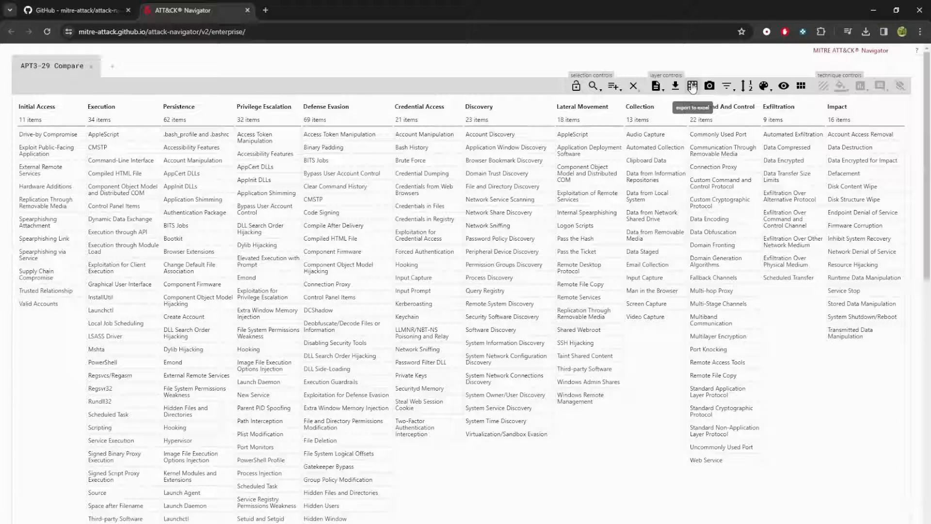
mouse_move(677, 85)
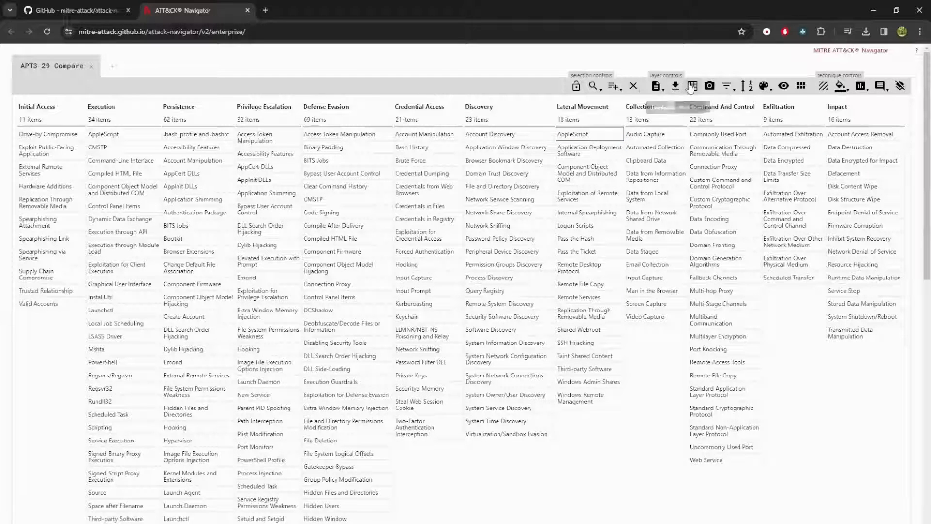
mouse_move(709, 86)
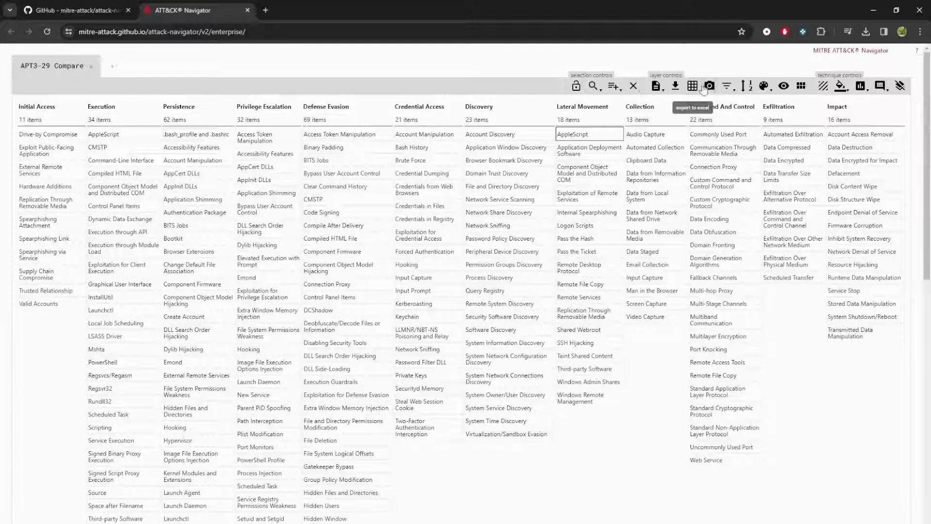
mouse_move(708, 88)
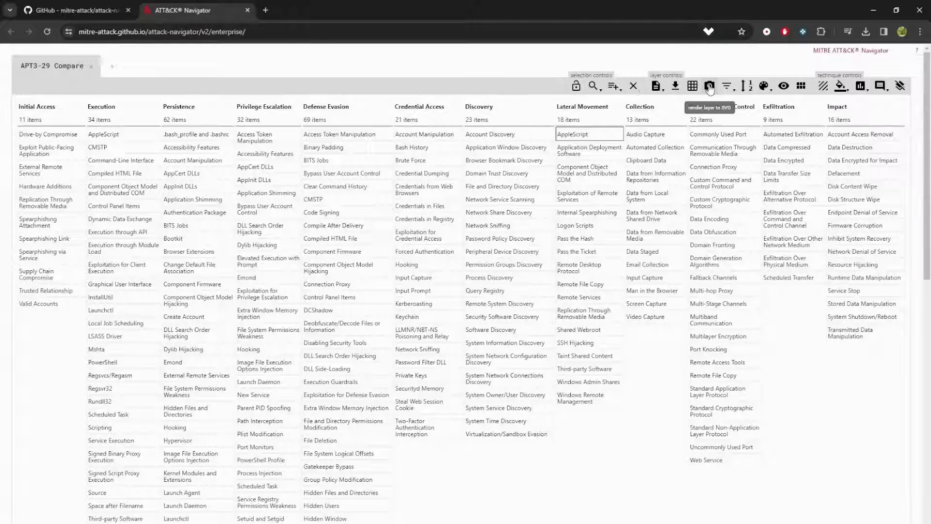
click(709, 85)
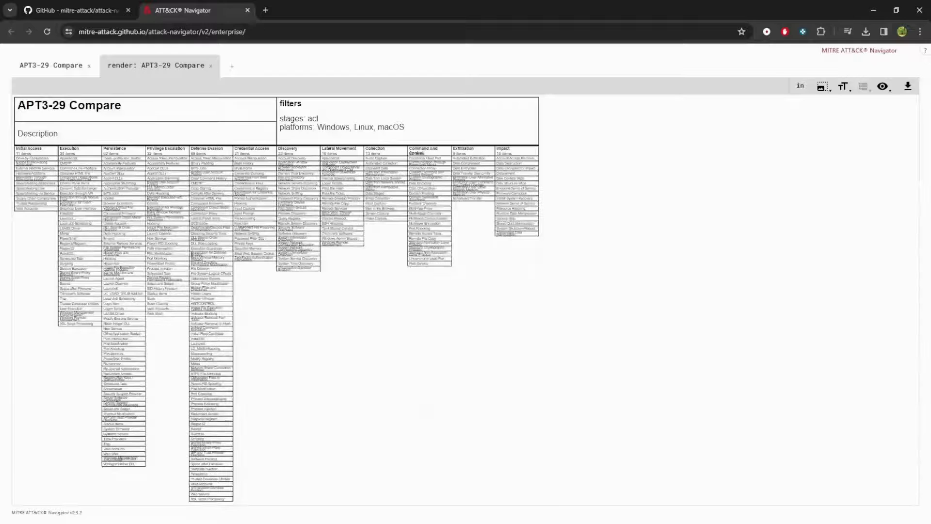
click(211, 66)
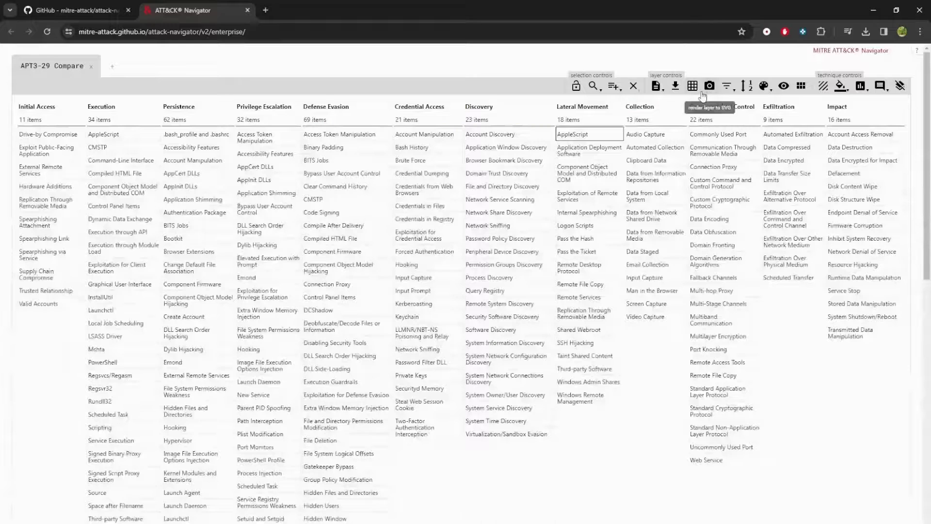
click(711, 86)
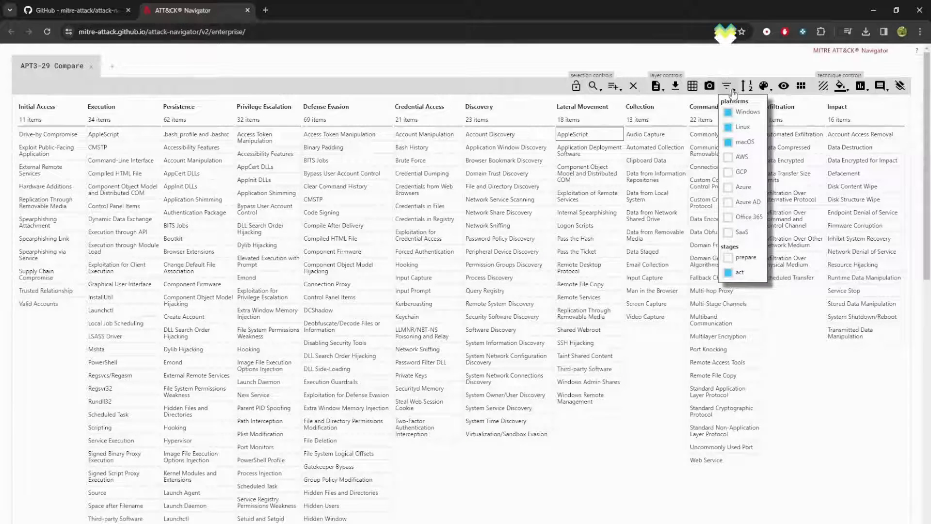
click(745, 142)
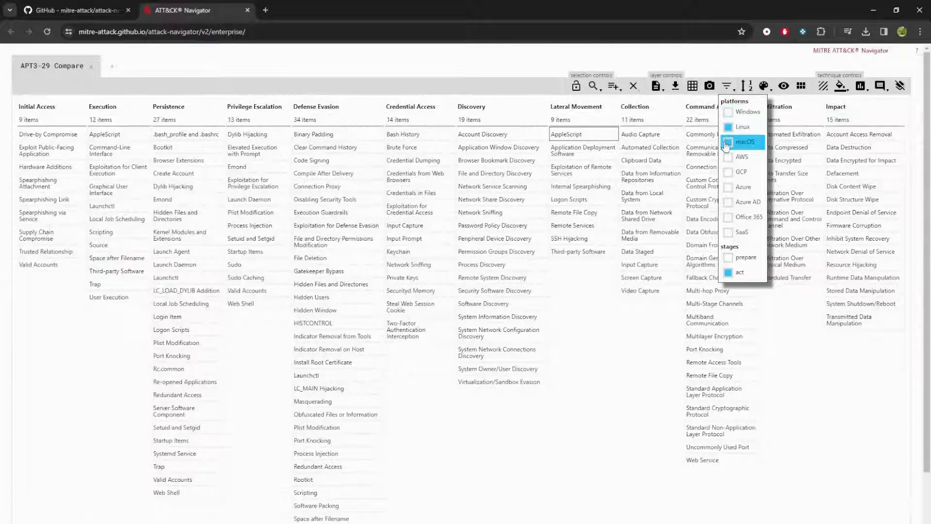
click(742, 127)
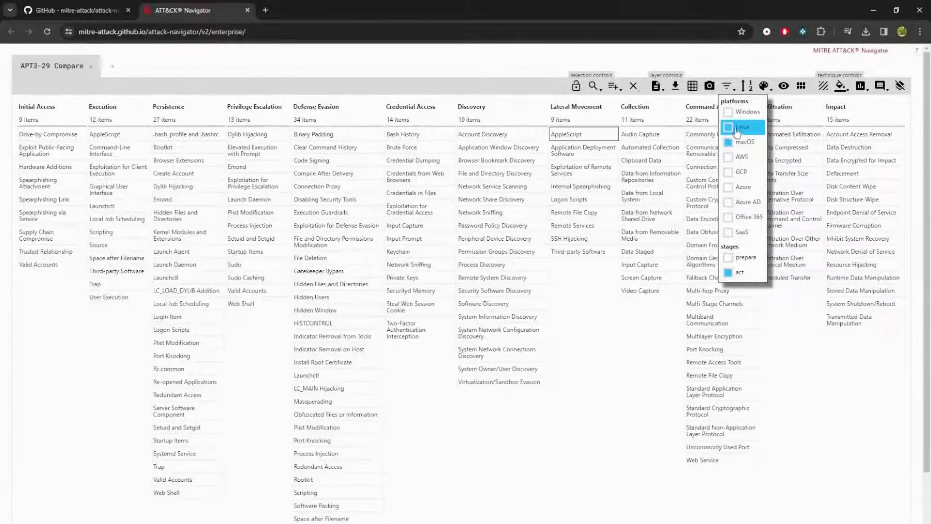
click(747, 112)
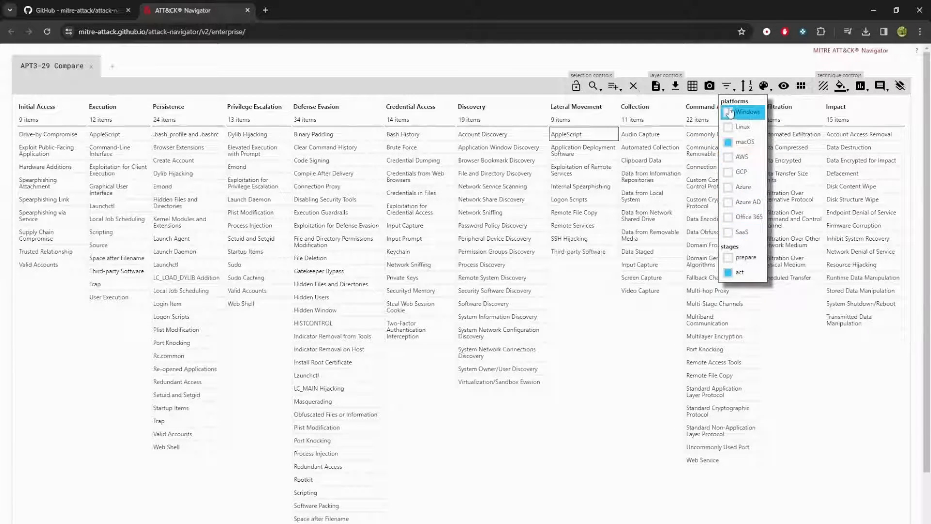
click(743, 127)
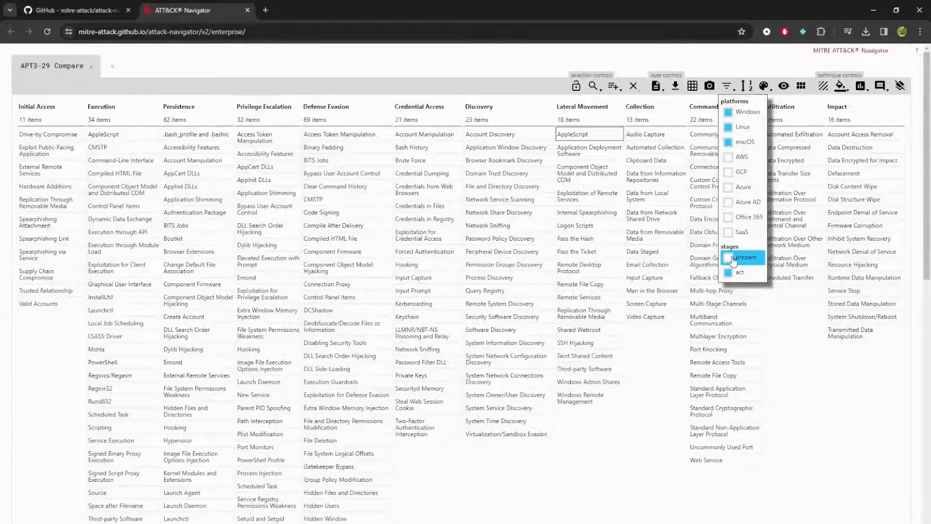
click(743, 257)
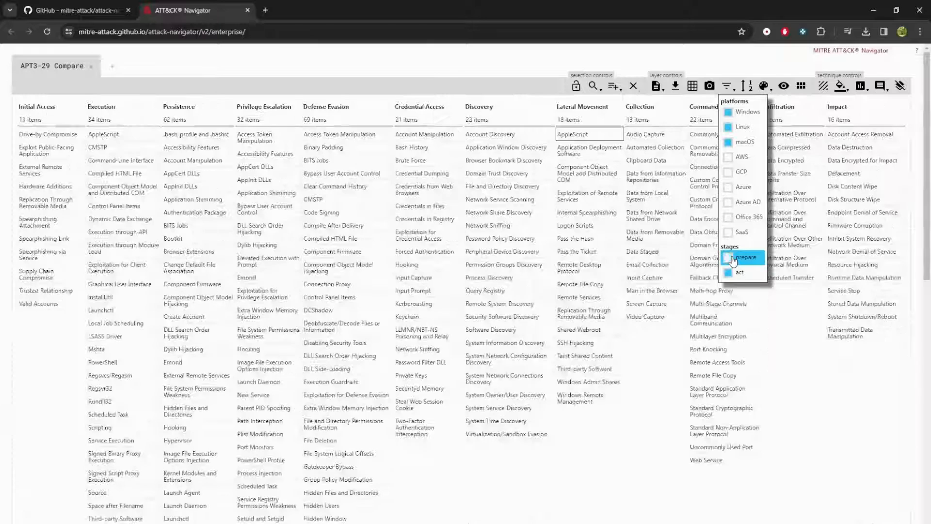
click(738, 272)
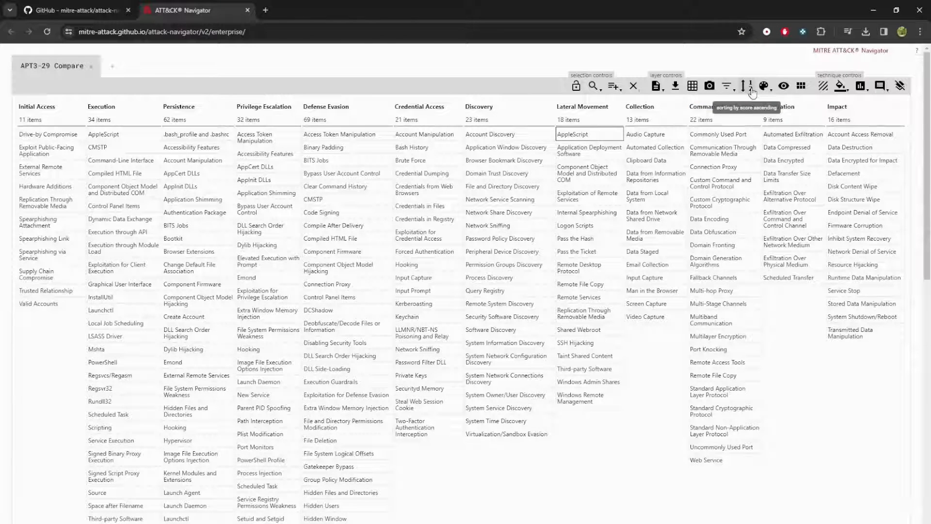
Change technique sorting from score ascending to alphabetical ascending.
click(750, 86)
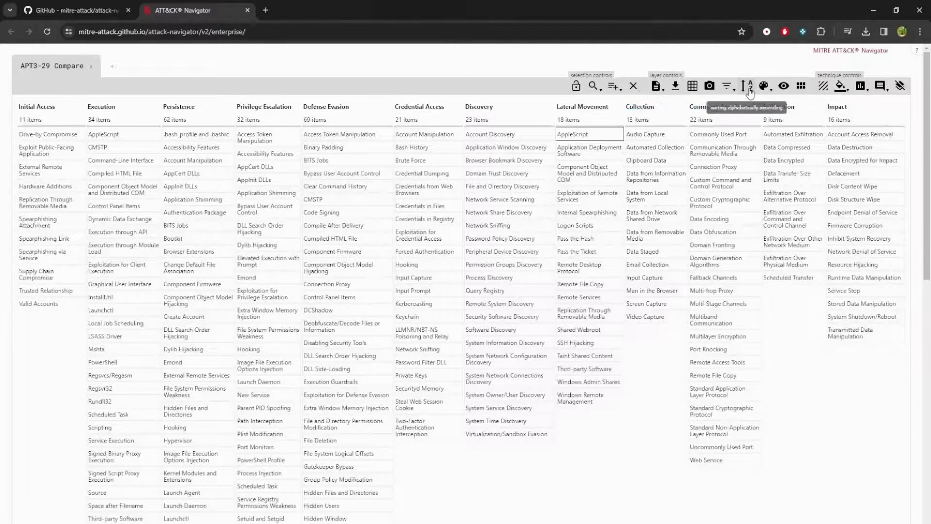
mouse_move(769, 86)
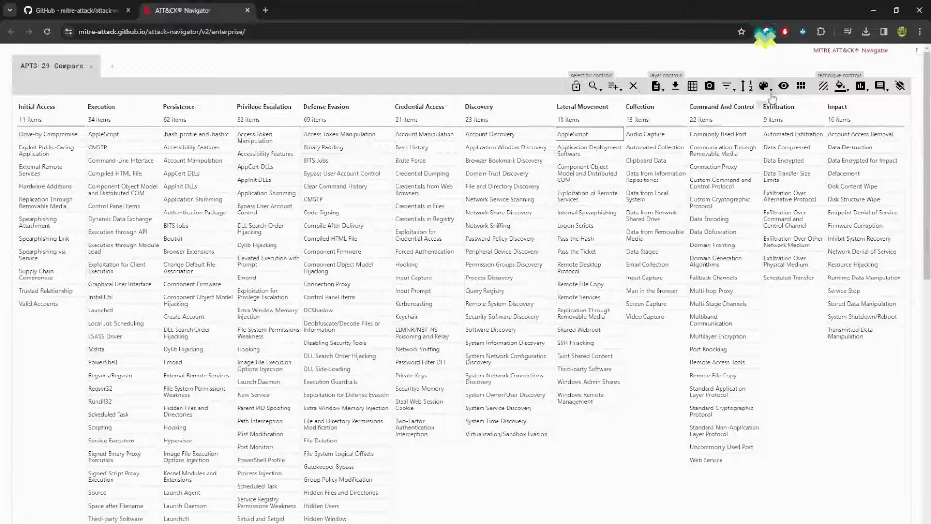
click(838, 86)
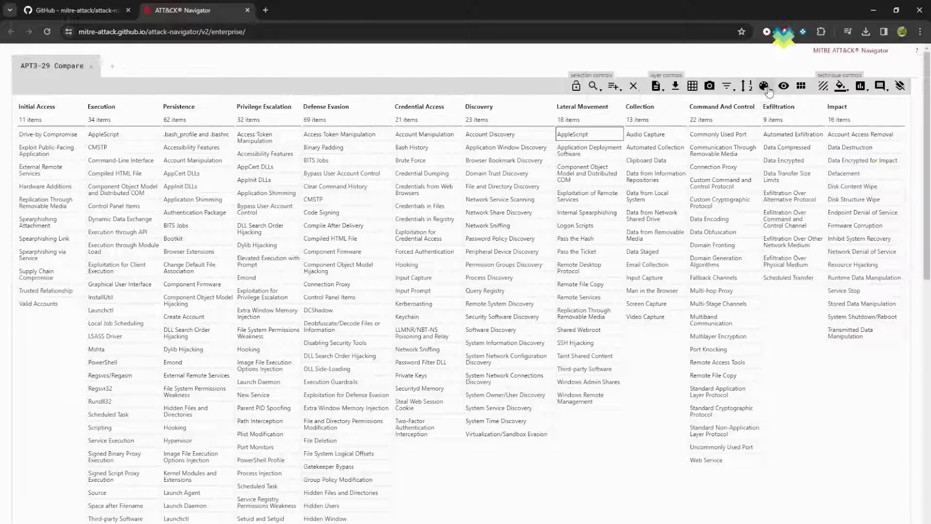
mouse_move(783, 86)
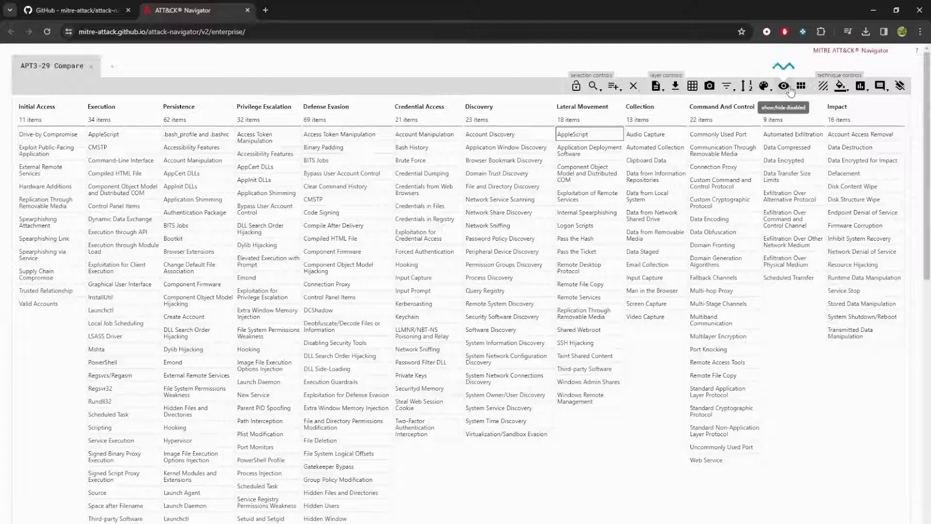
click(783, 85)
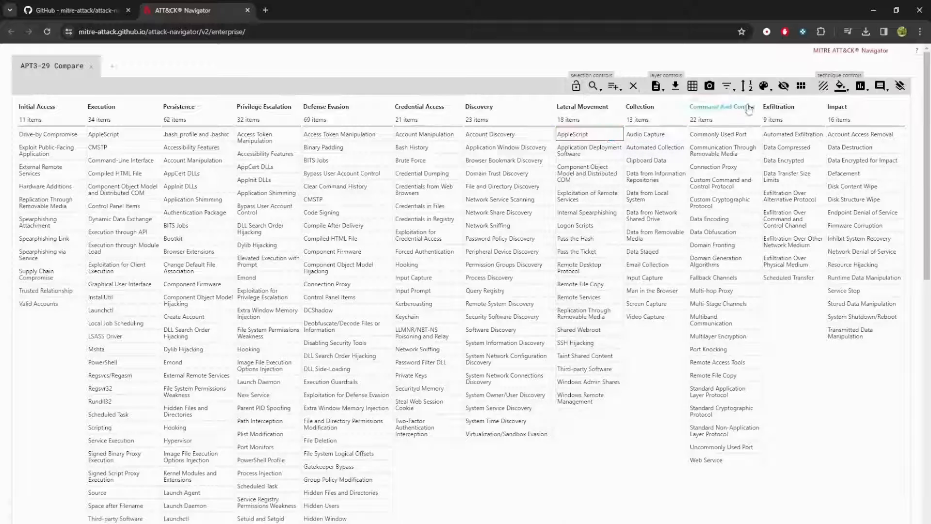
mouse_move(784, 85)
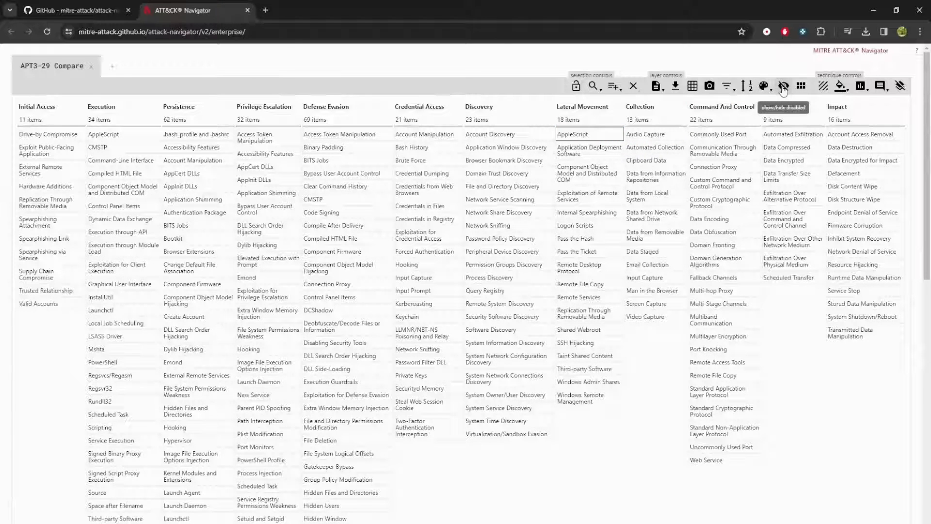
click(800, 86)
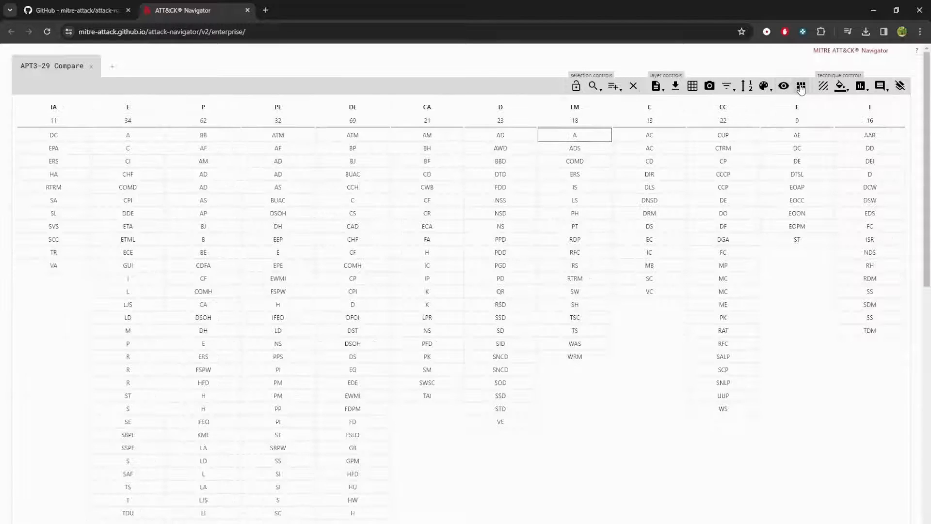
click(801, 86)
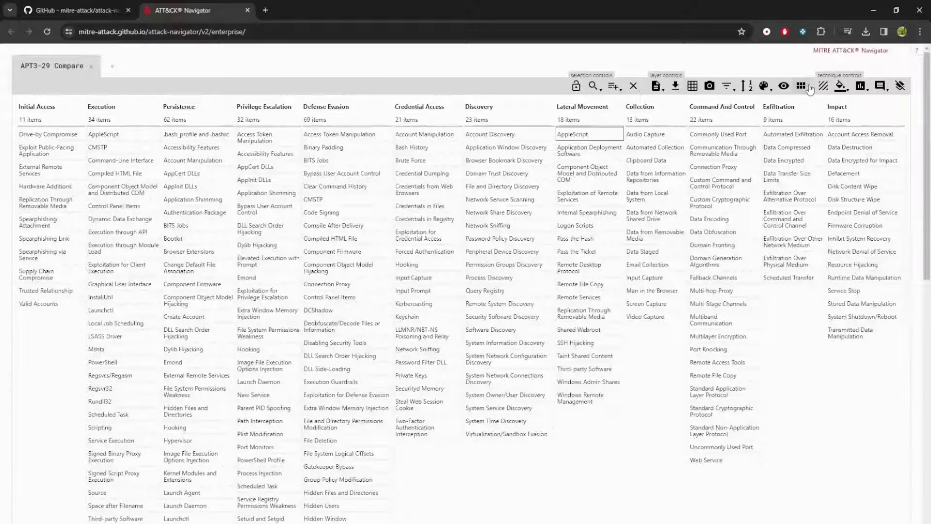
mouse_move(823, 86)
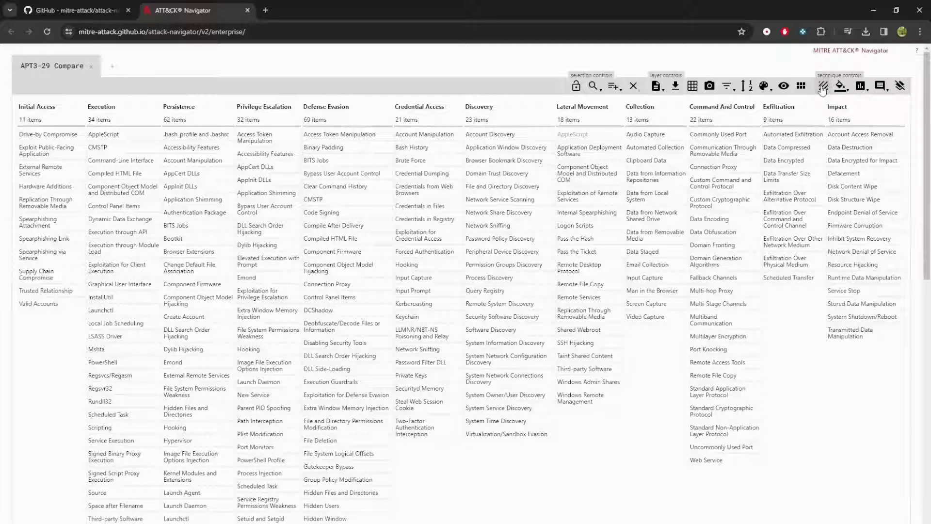
Re-enable AppleScript, then toggle Bash History off and back on.
click(424, 133)
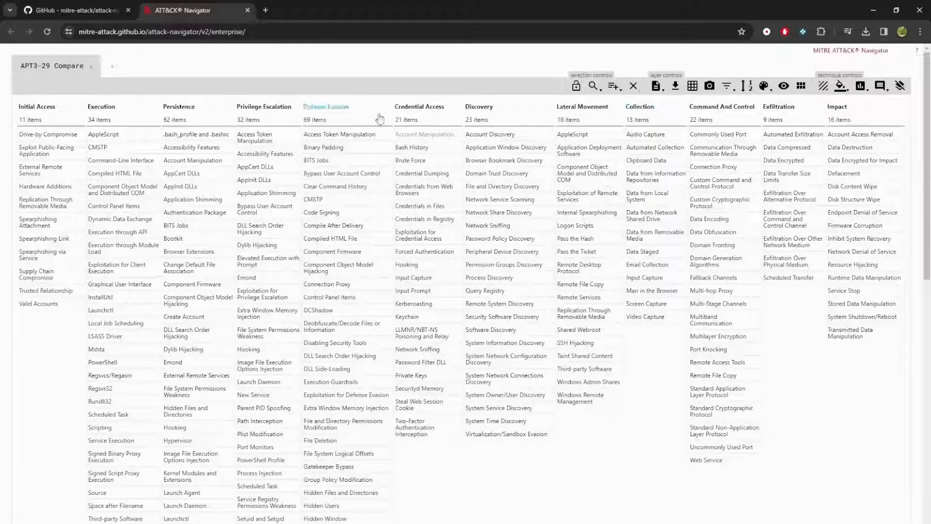
mouse_move(821, 85)
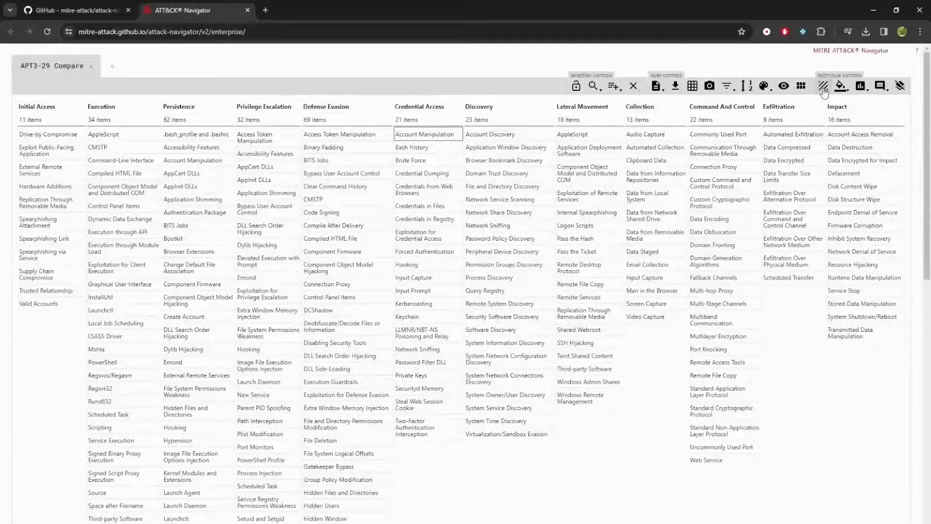
mouse_move(841, 86)
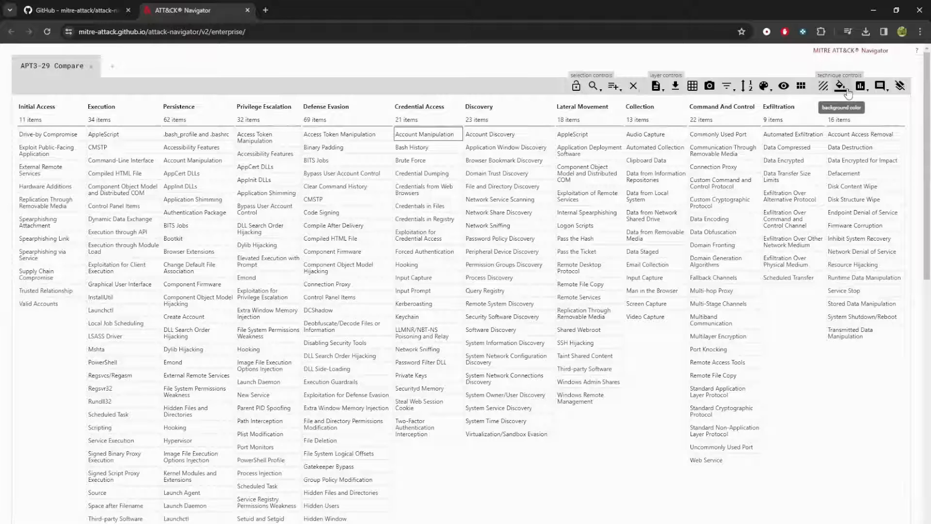
mouse_move(823, 86)
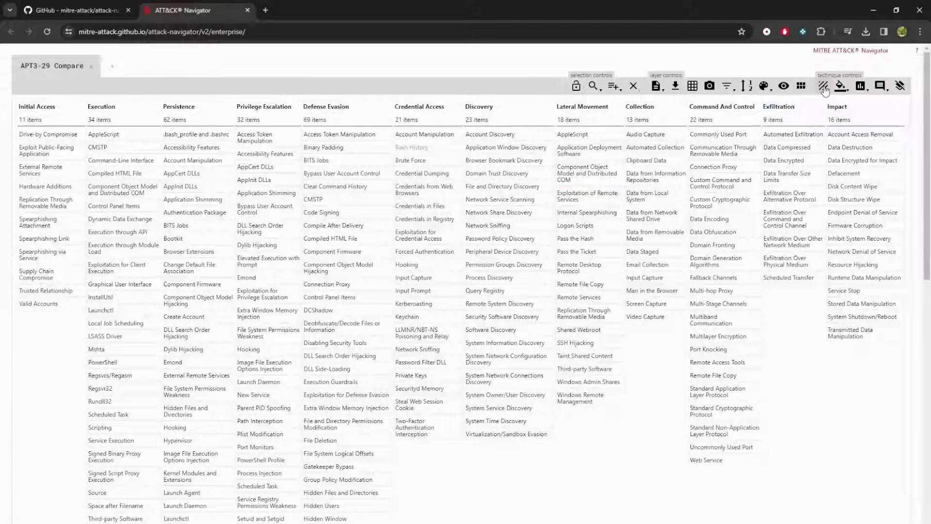
click(410, 147)
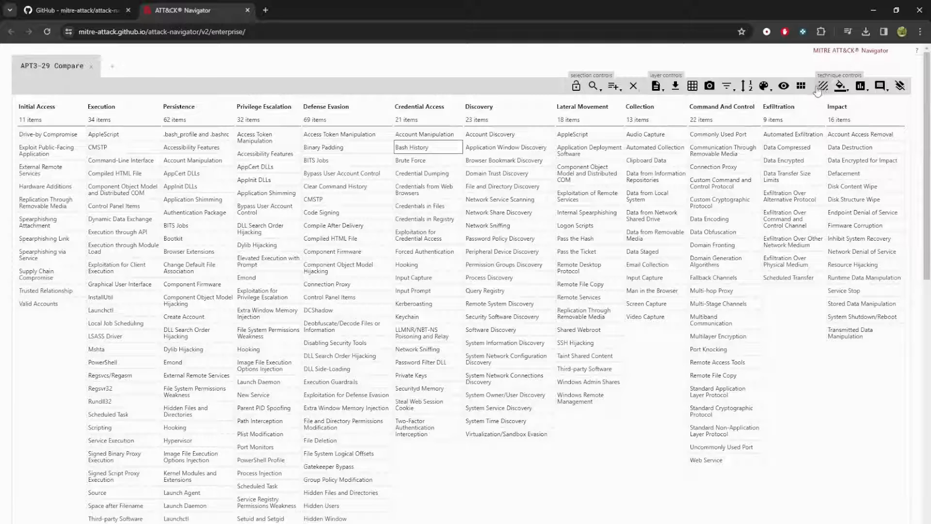
click(784, 86)
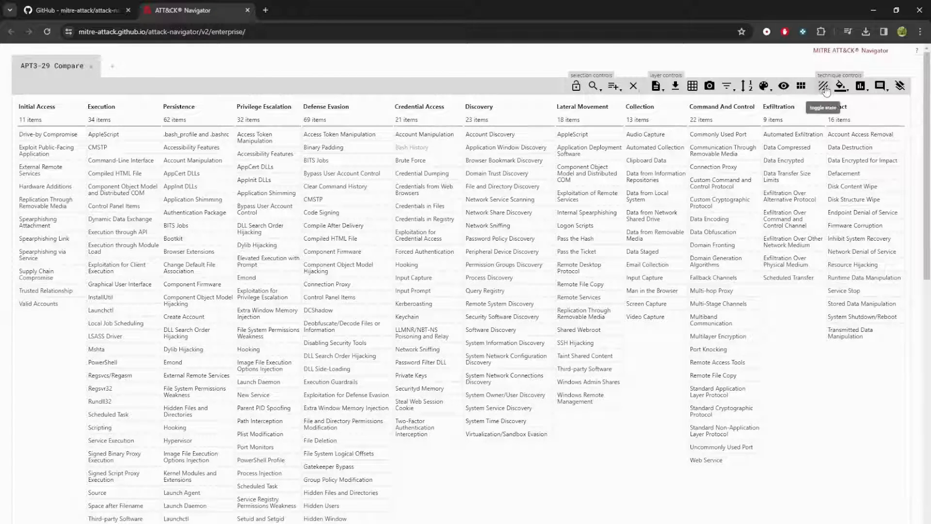
click(840, 86)
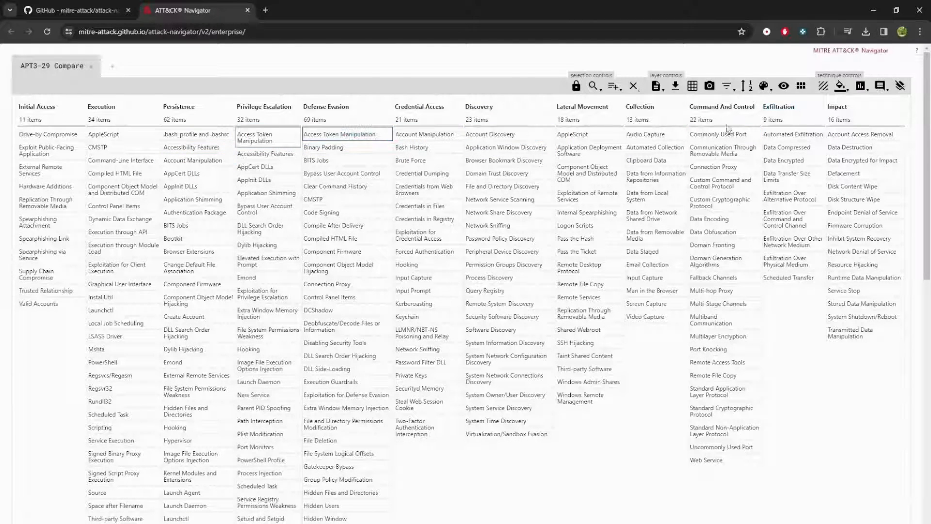
Colour Access Token Manipulation red with comment 'Focus', then clear the highlight and deselect it.
click(838, 87)
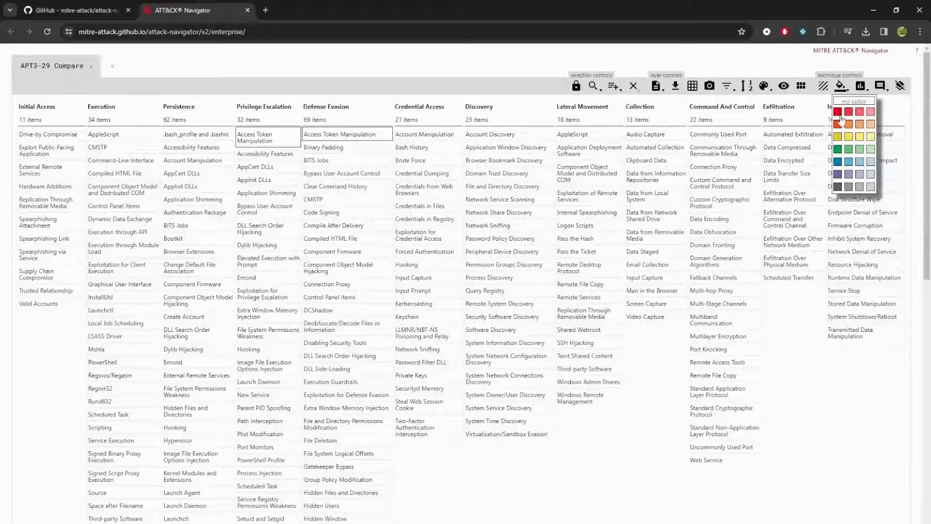
click(838, 112)
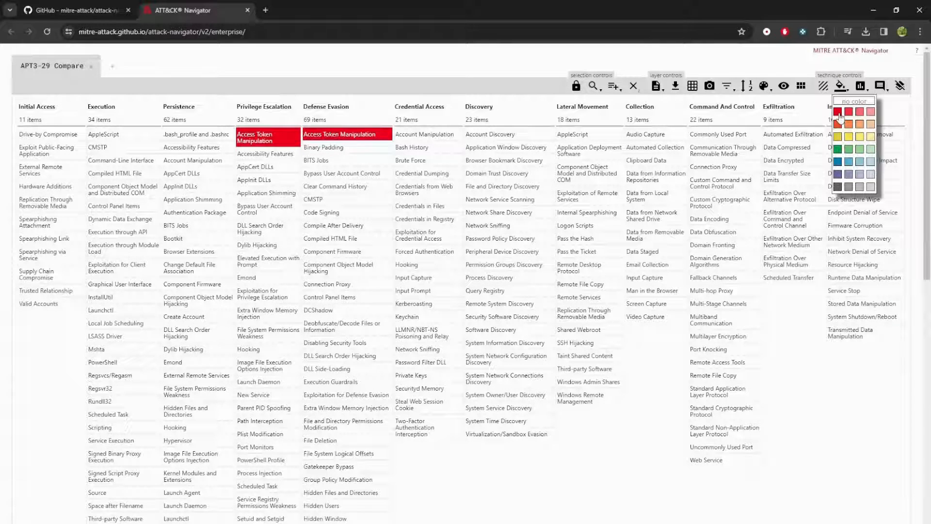
click(860, 85)
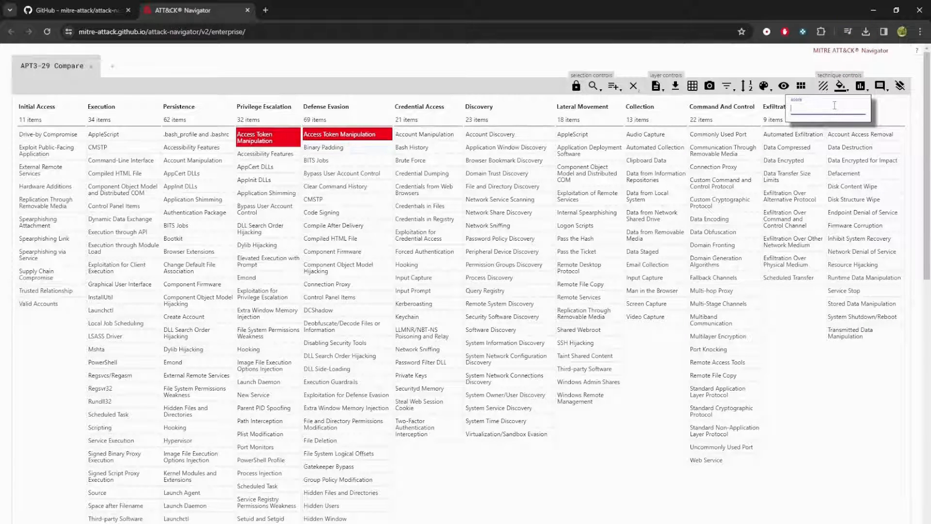
text(q)
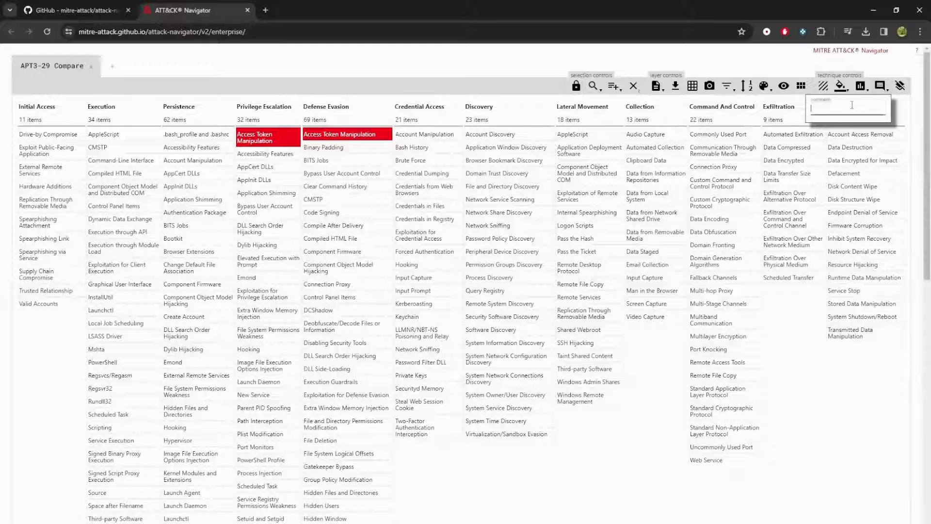
text(Focus)
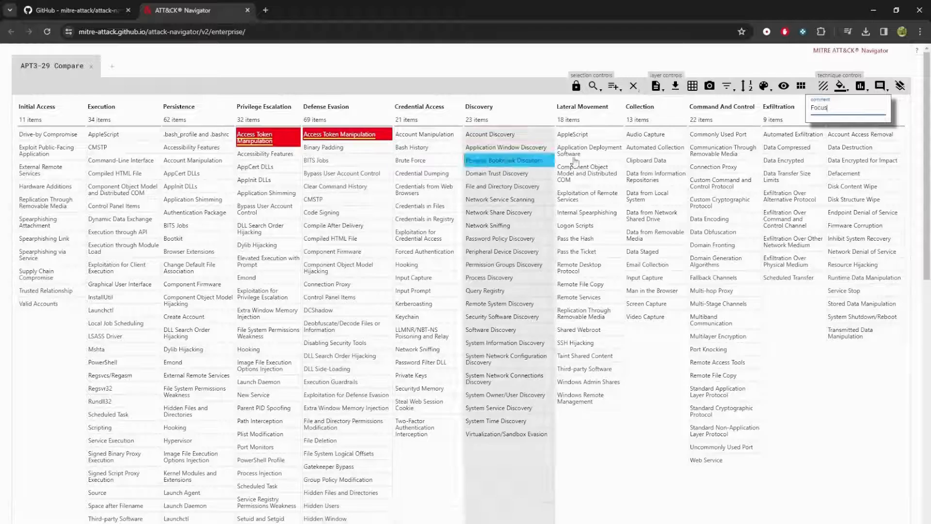
click(504, 160)
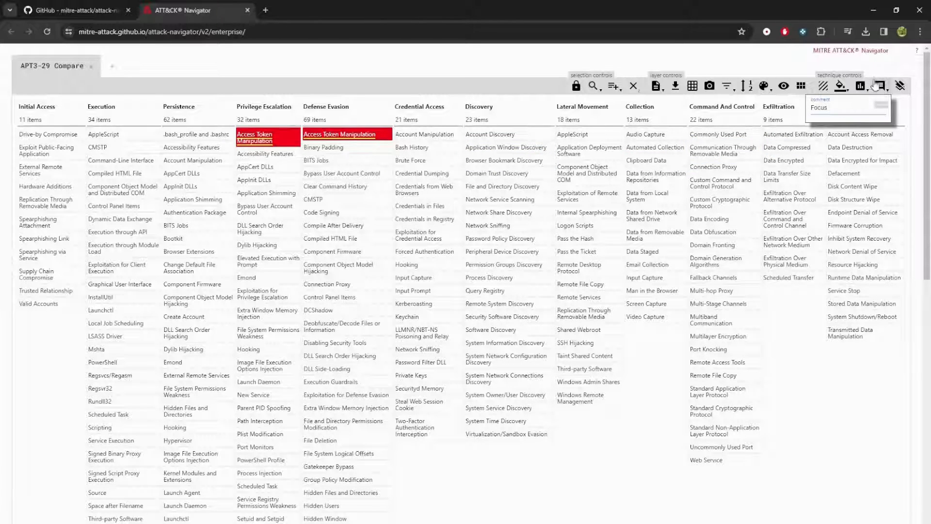
click(900, 85)
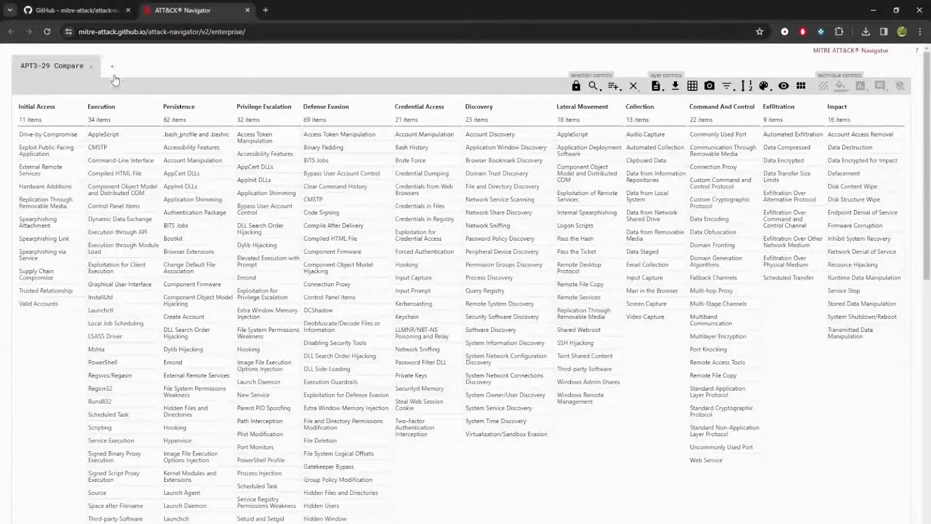
Create a new layer named APT3 with every APT3 technique selected, then open another tab.
click(112, 66)
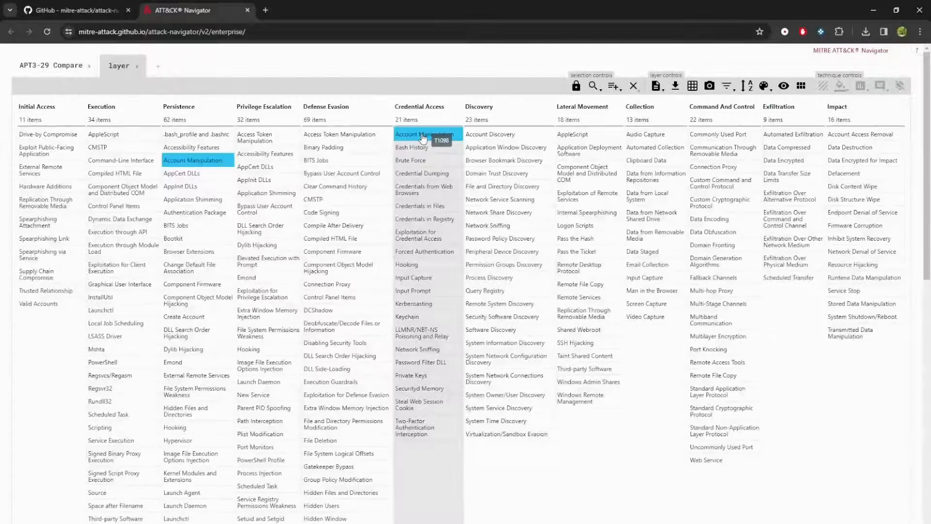
click(632, 85)
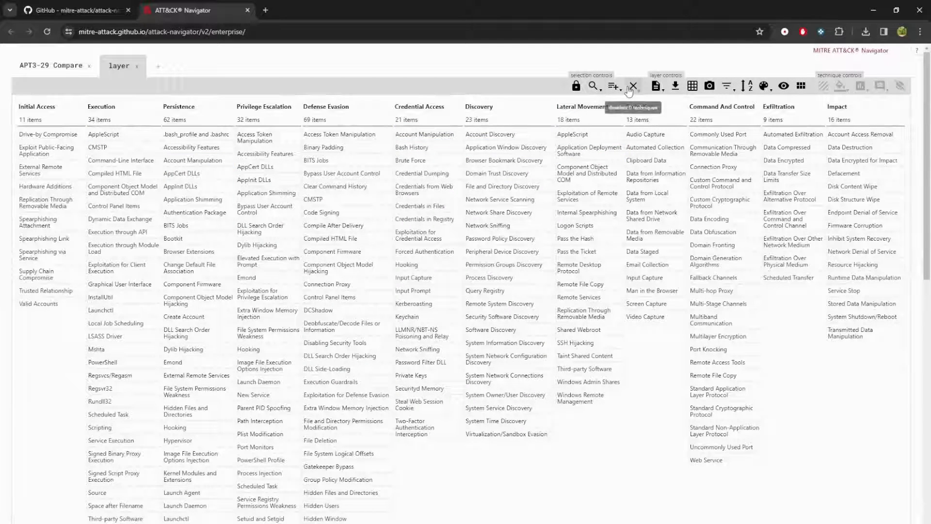
click(614, 85)
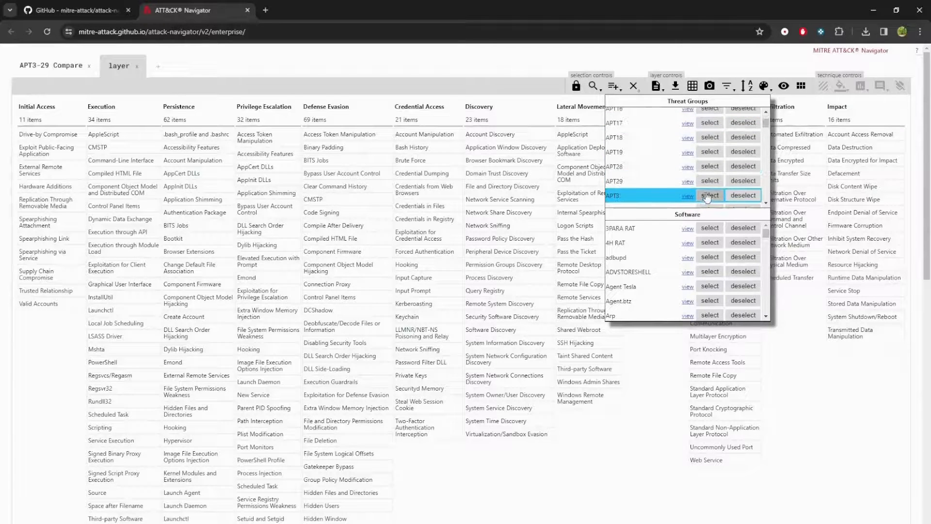
click(709, 195)
text(APT)
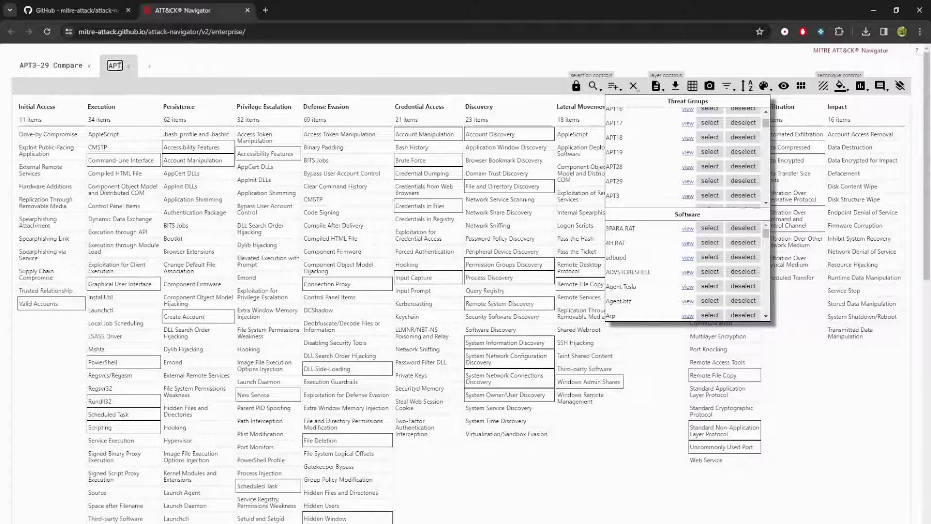
click(116, 65)
text(3)
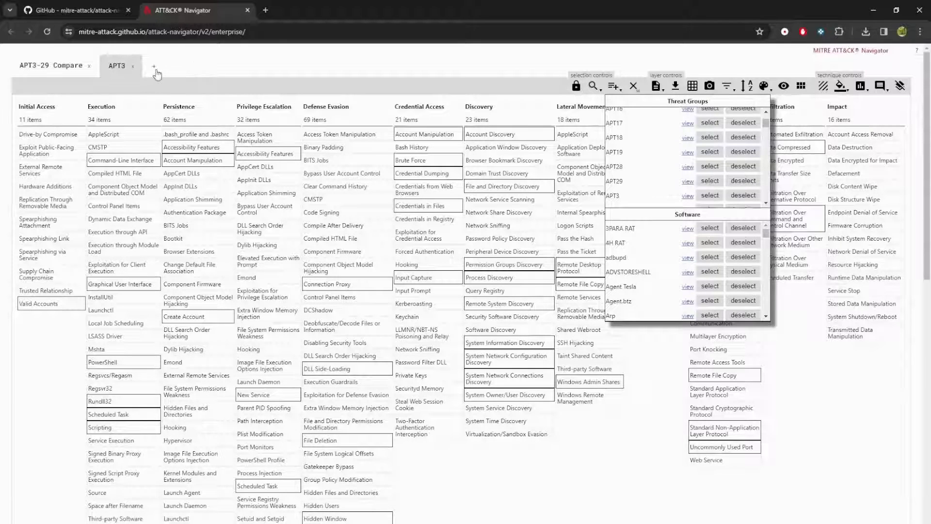
click(155, 66)
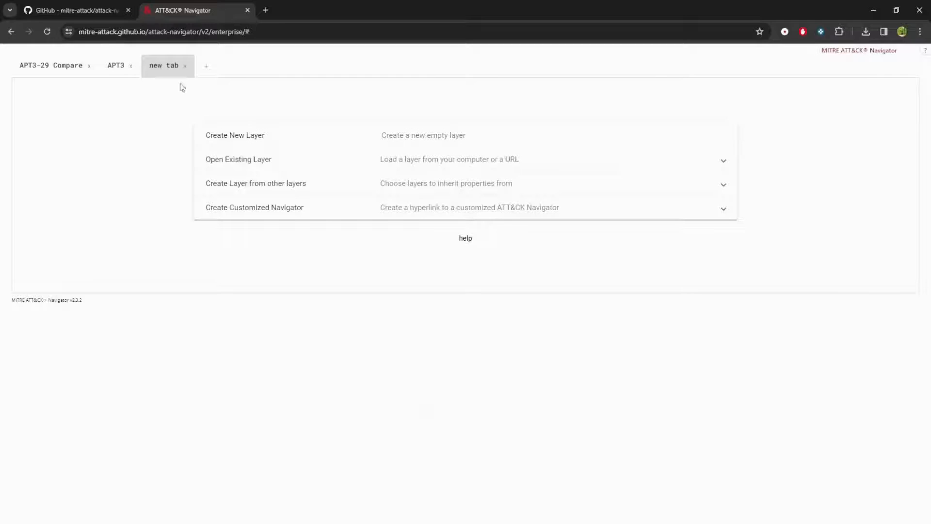
Create a layer named APT29 with APT29's techniques selected, then return to the APT3 layer.
click(235, 135)
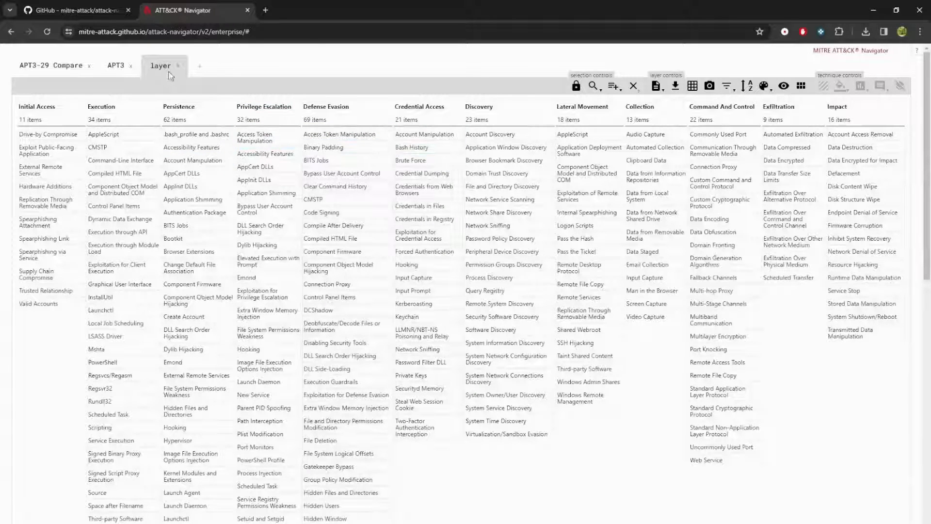
double_click(161, 66)
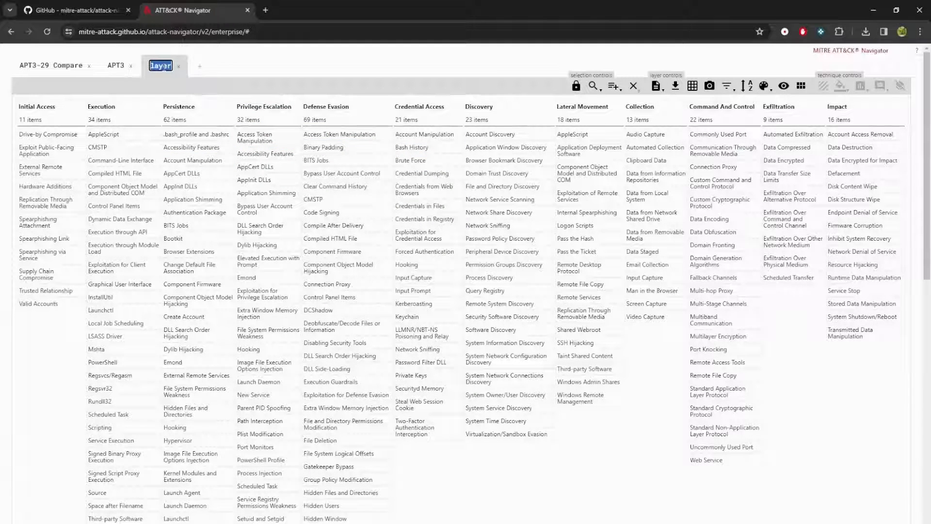
text(APT29)
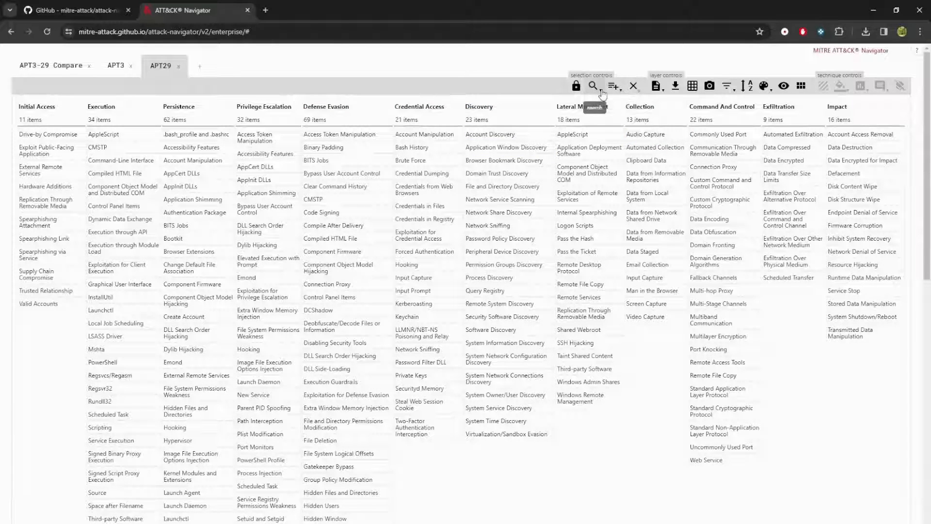
click(592, 85)
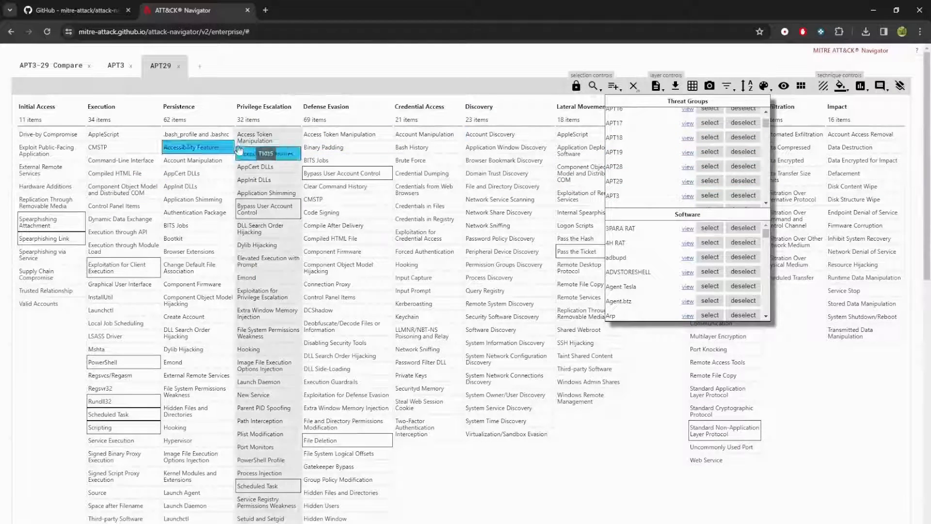
click(117, 66)
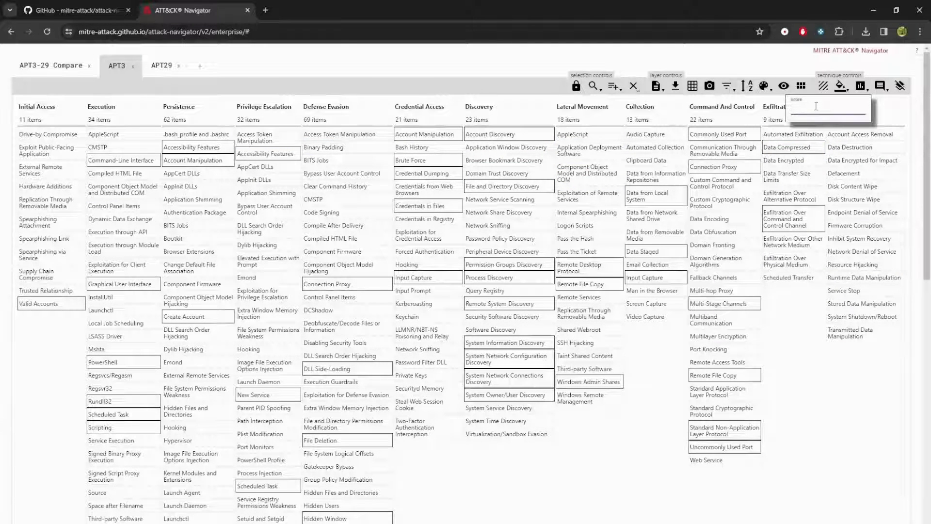
Score the selected APT3 techniques 1, then switch to the APT29 layer.
text(1)
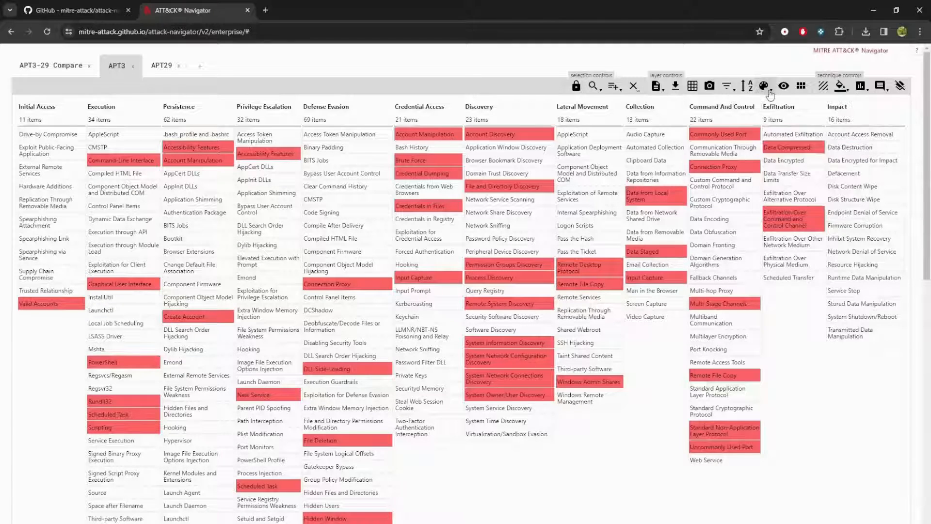
click(162, 65)
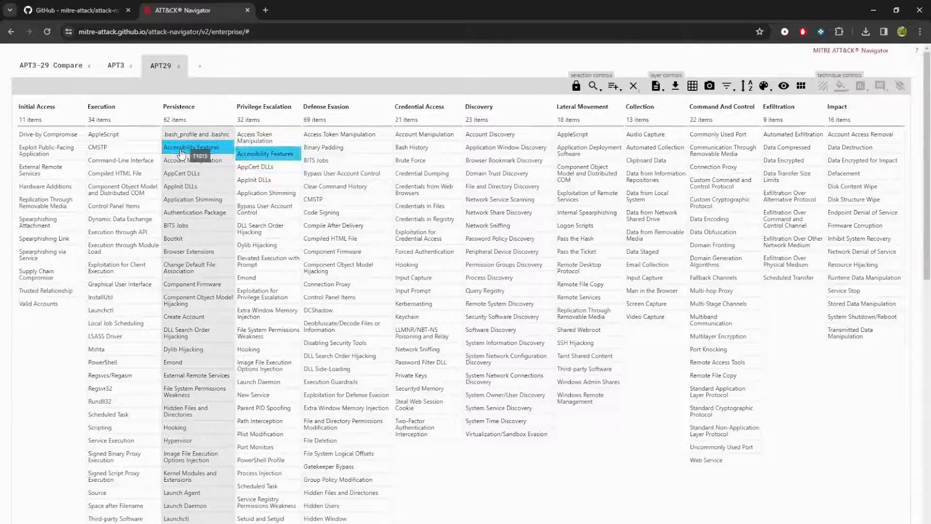
Reselect every APT29 technique from the multiselect list and fill them yellow.
click(612, 86)
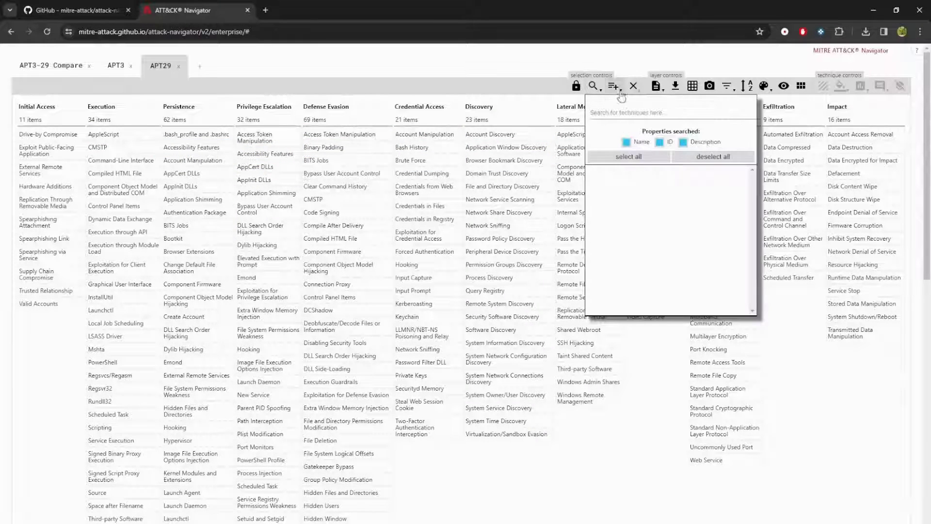
click(615, 87)
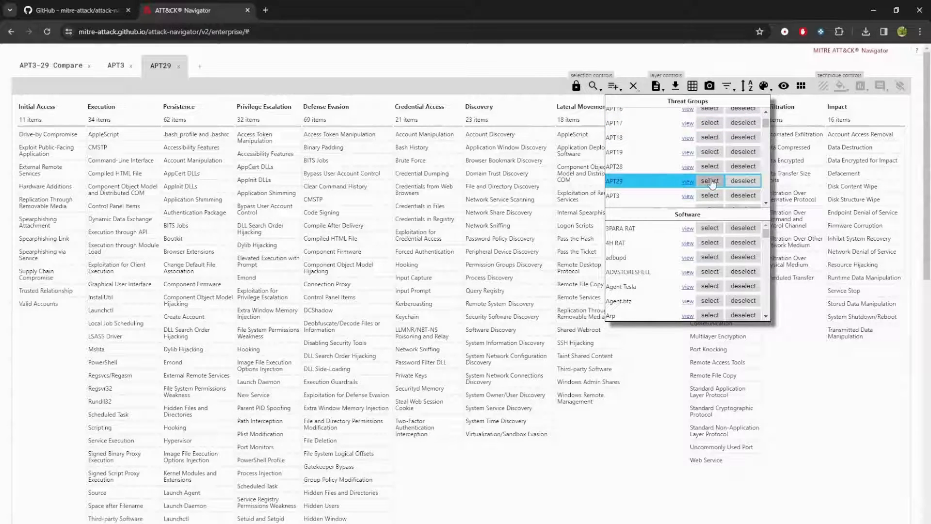
click(710, 180)
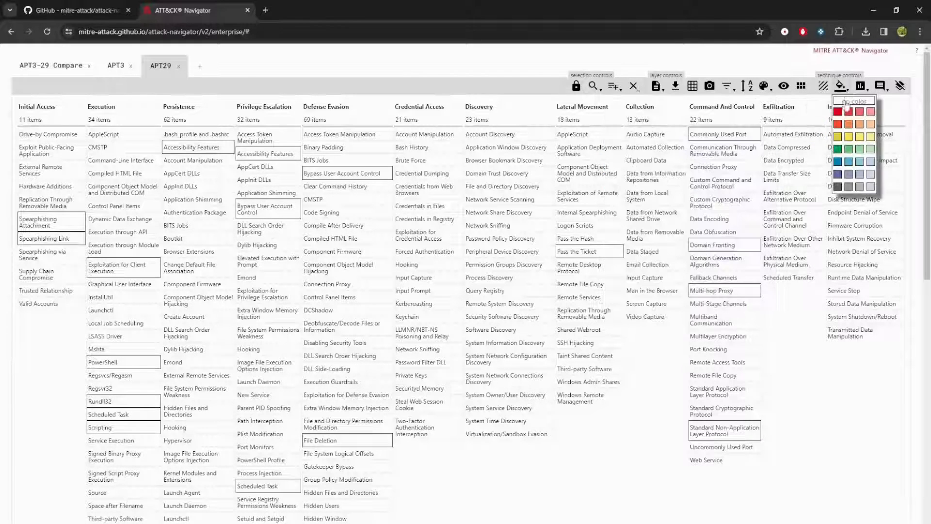
mouse_move(848, 111)
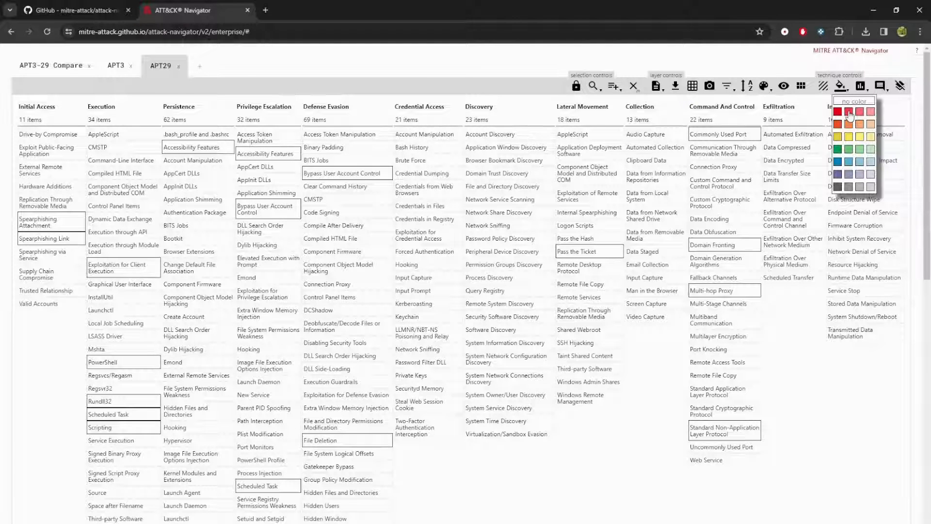
click(860, 86)
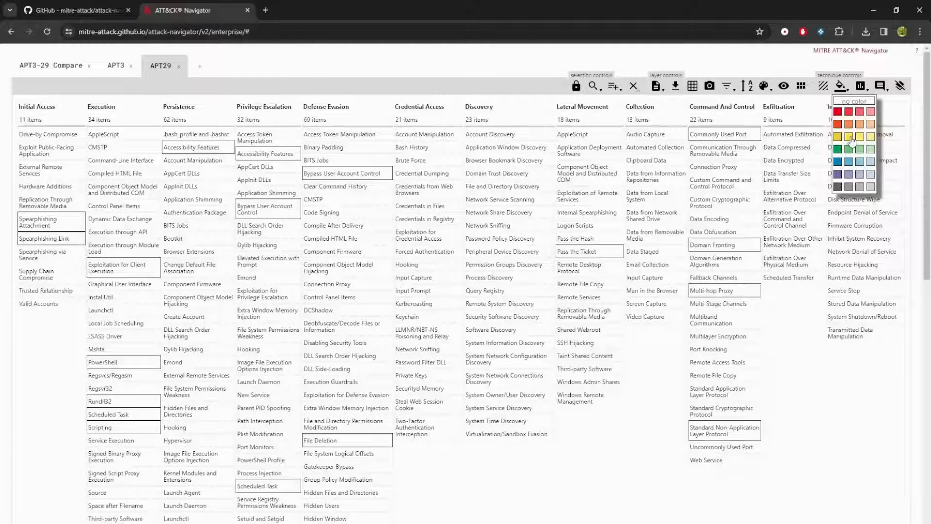
click(862, 137)
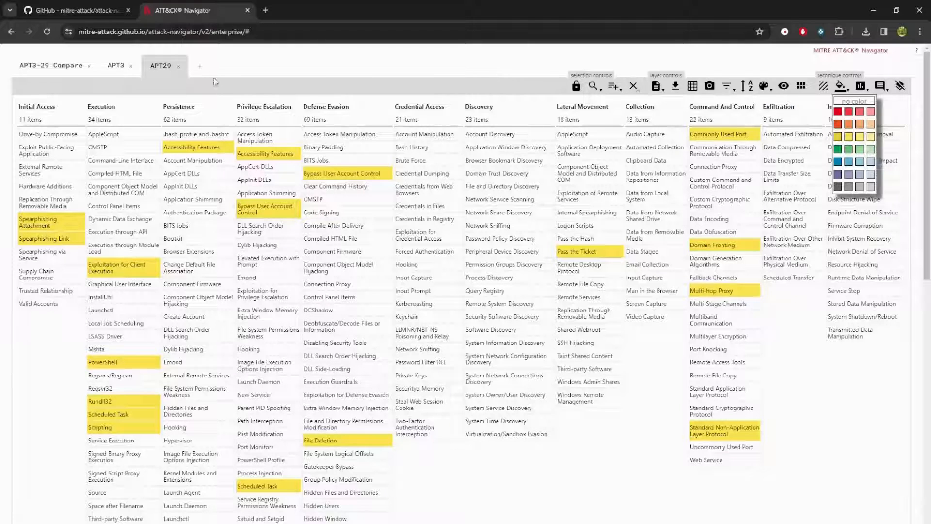
Open a new tab for the combined layer and score the selected APT29 techniques 2.
click(200, 65)
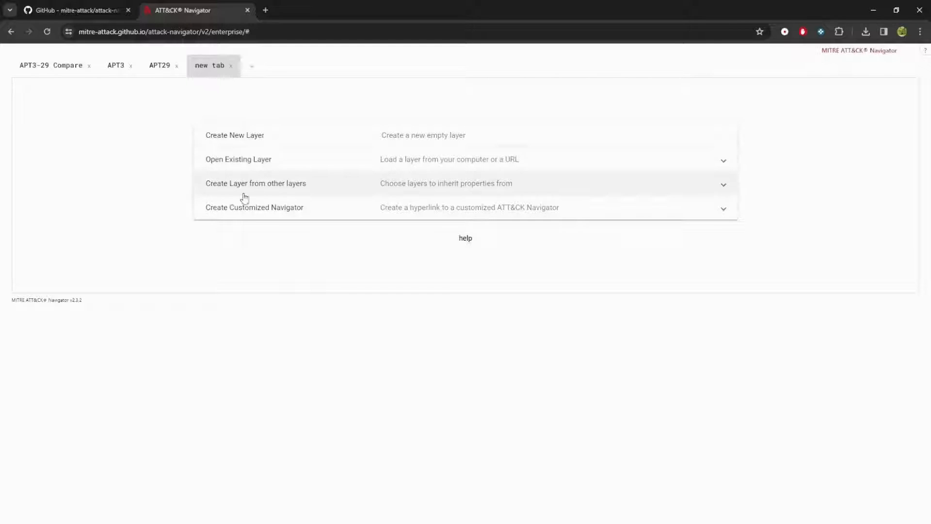
mouse_move(193, 161)
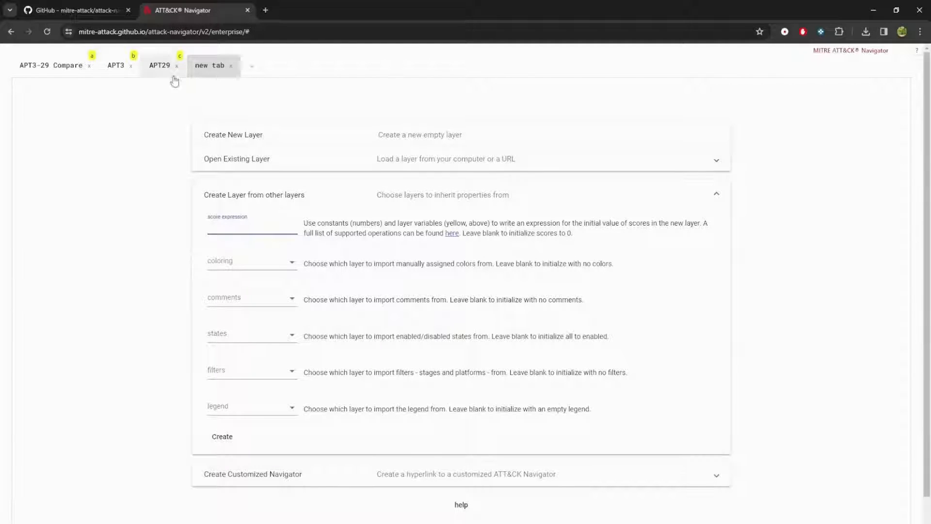
click(159, 66)
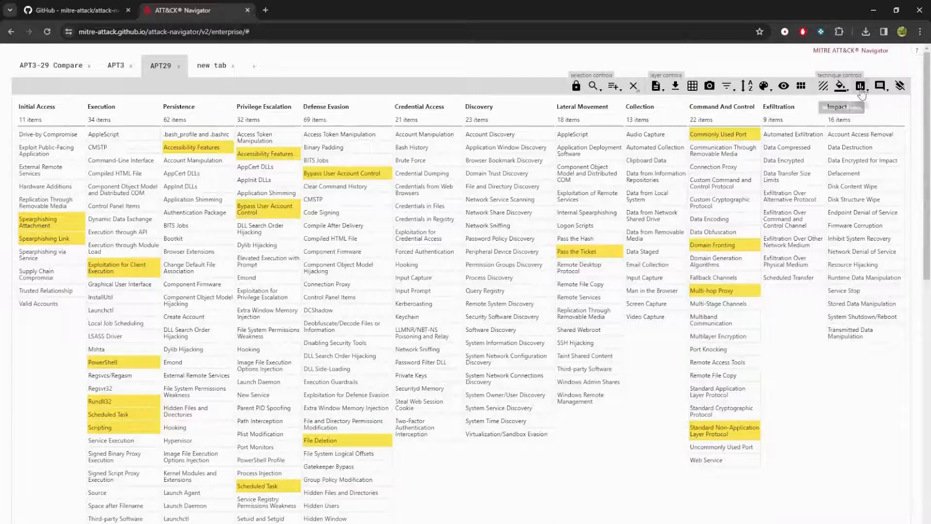
click(860, 86)
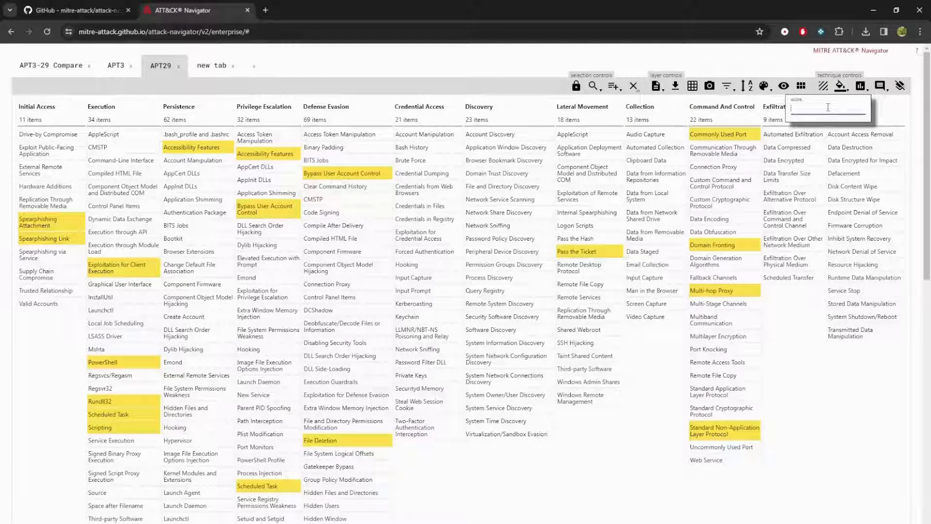
text(3)
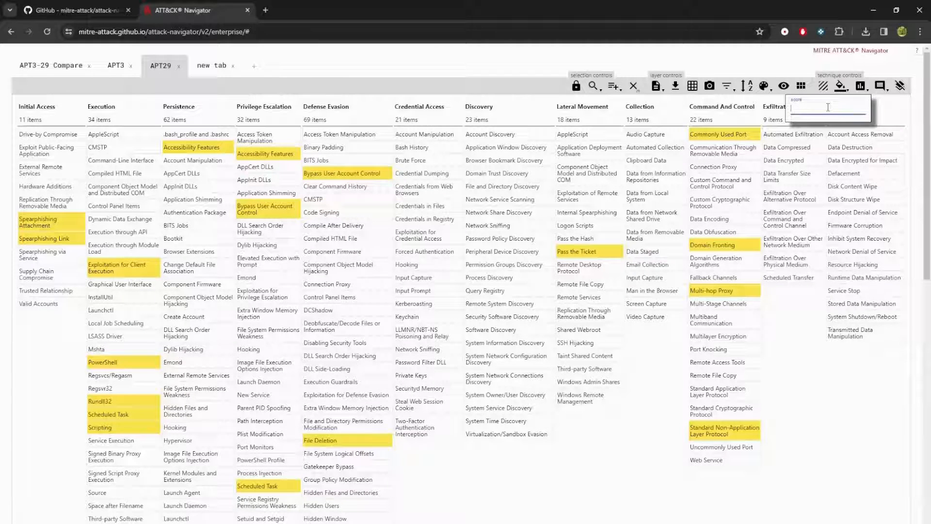
text(2)
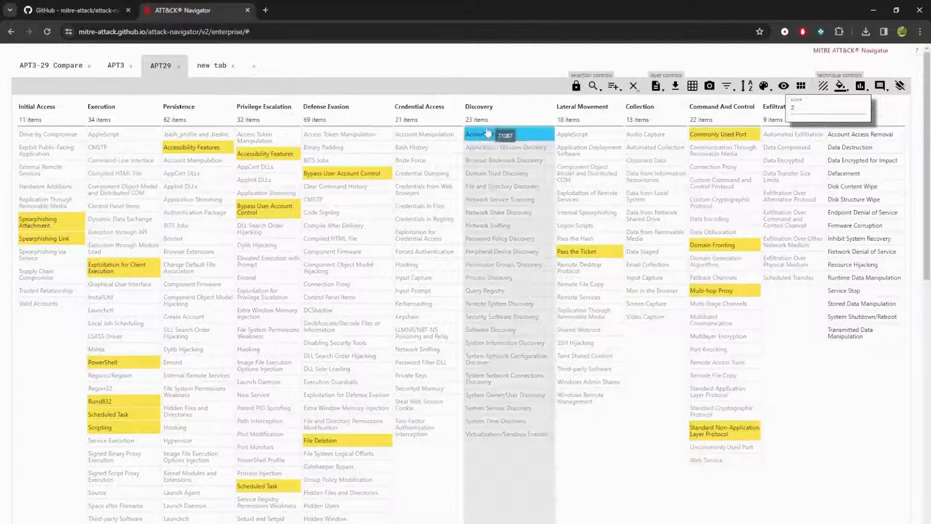
click(210, 65)
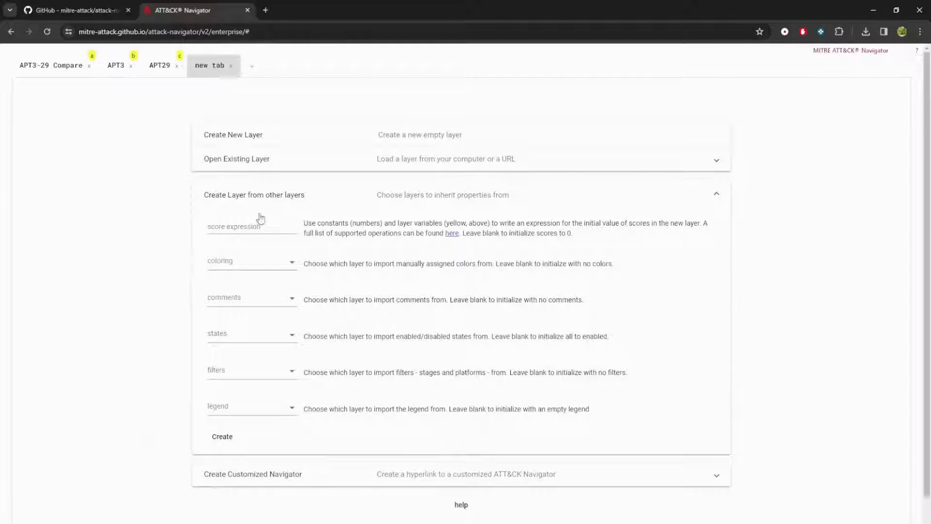
Create 'layer by operation' from score expression b+c, summing the APT3 and APT29 layers.
click(249, 225)
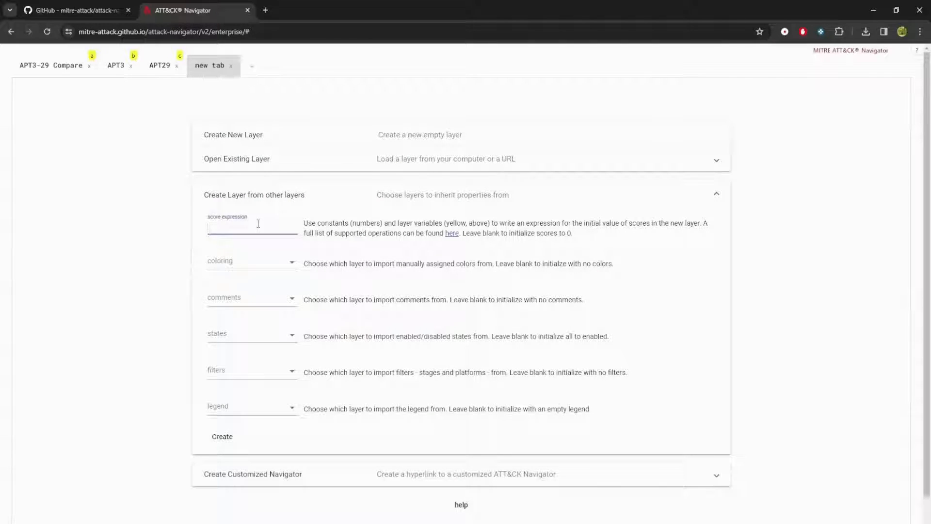
text(b+)
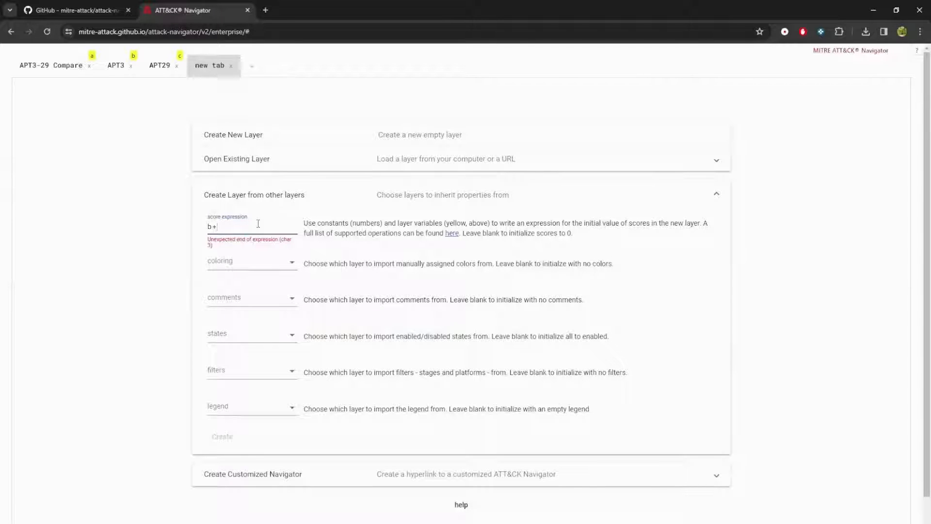
text(c)
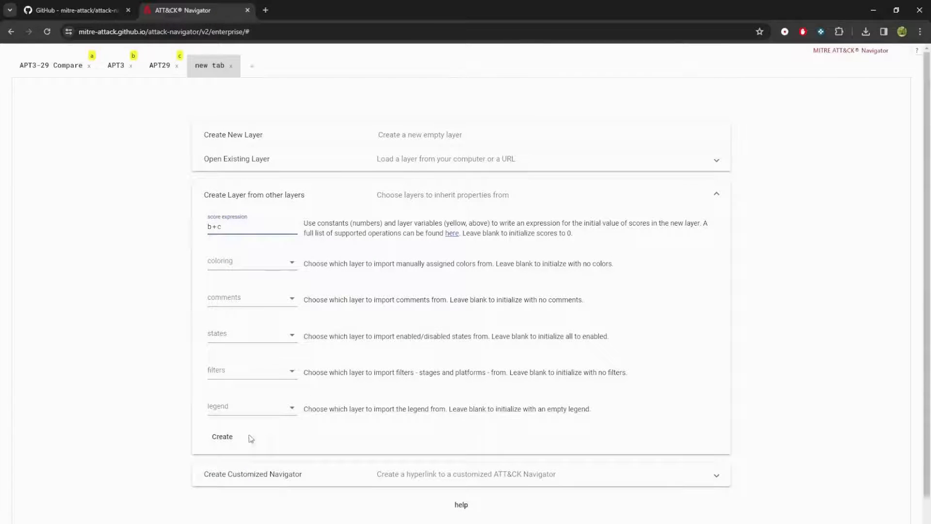
click(222, 435)
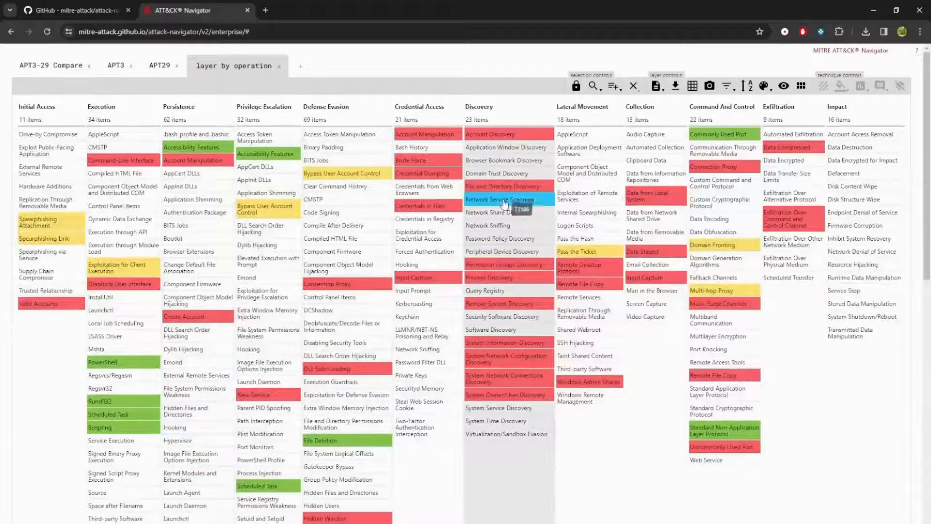
mouse_move(364, 76)
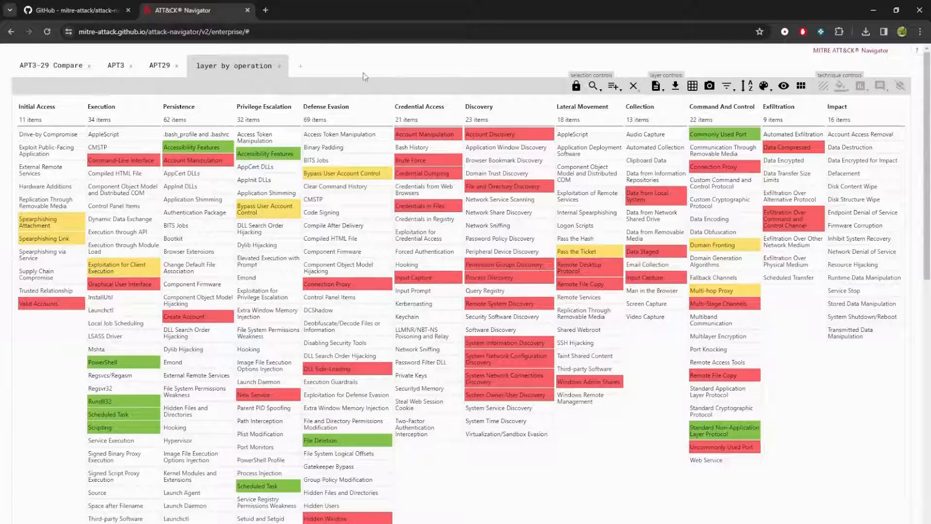
Rename the combined 'layer by operation' tab to 'APT3+ APT29'.
double_click(237, 66)
text(APT3+ APT29)
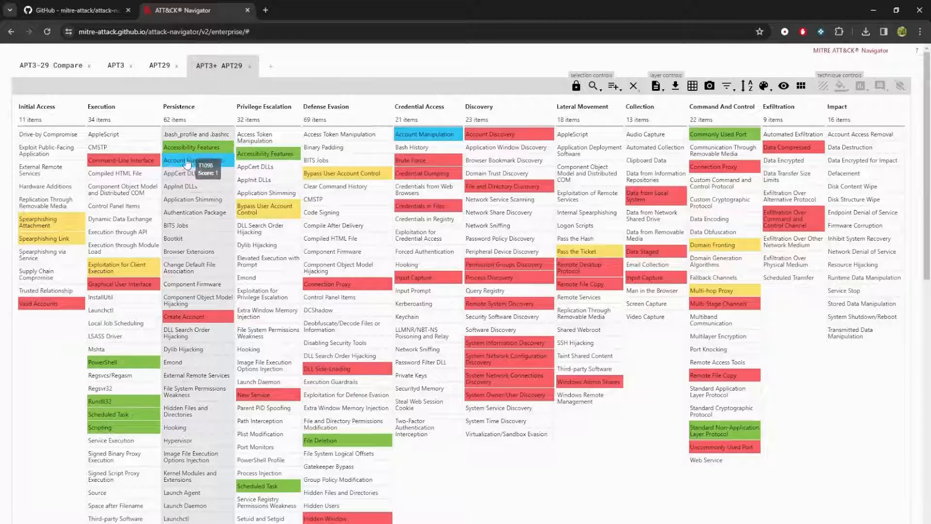
mouse_move(122, 160)
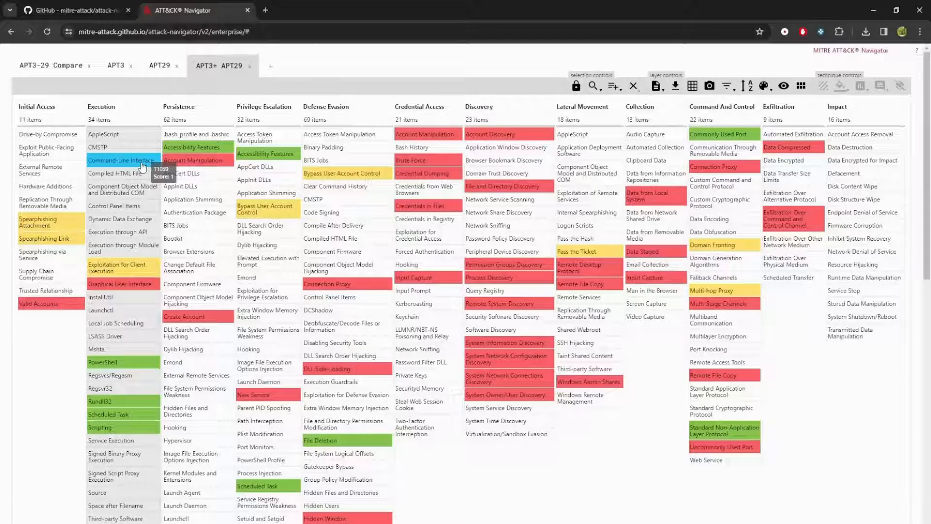
mouse_move(196, 160)
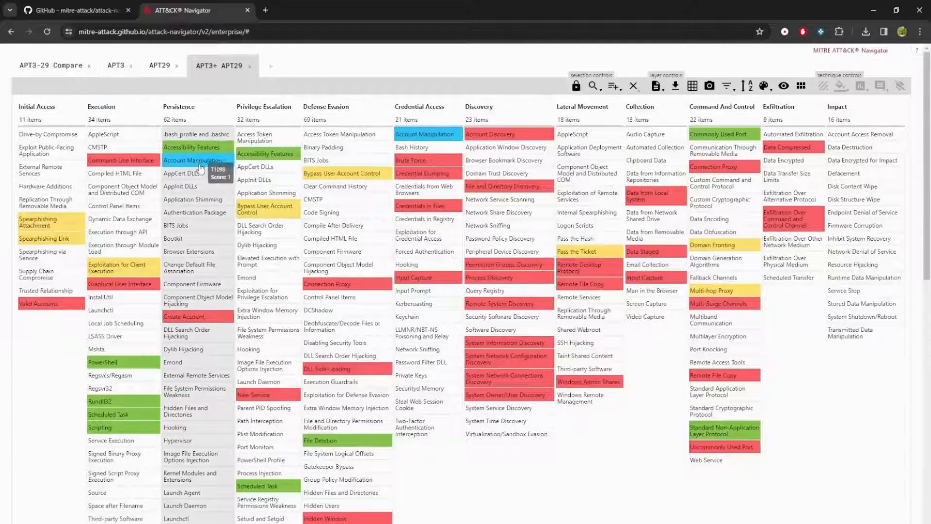
mouse_move(163, 101)
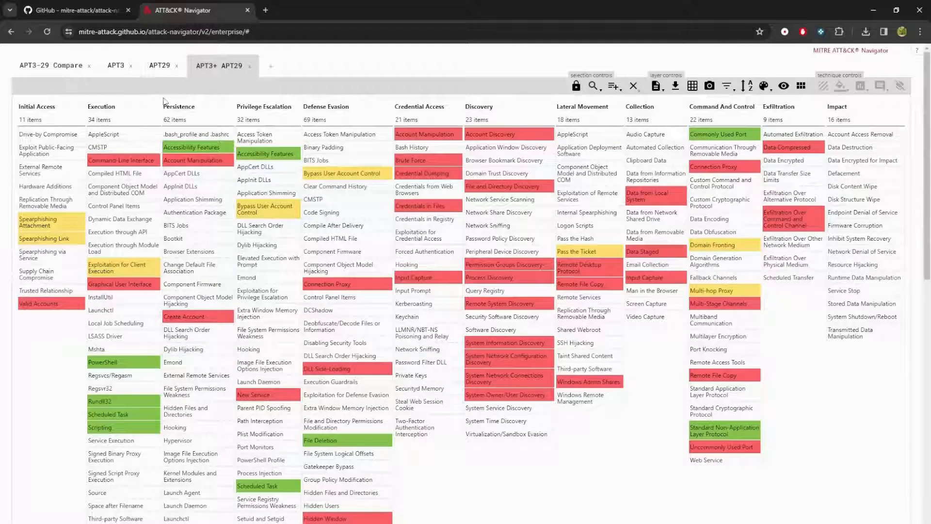
mouse_move(190, 147)
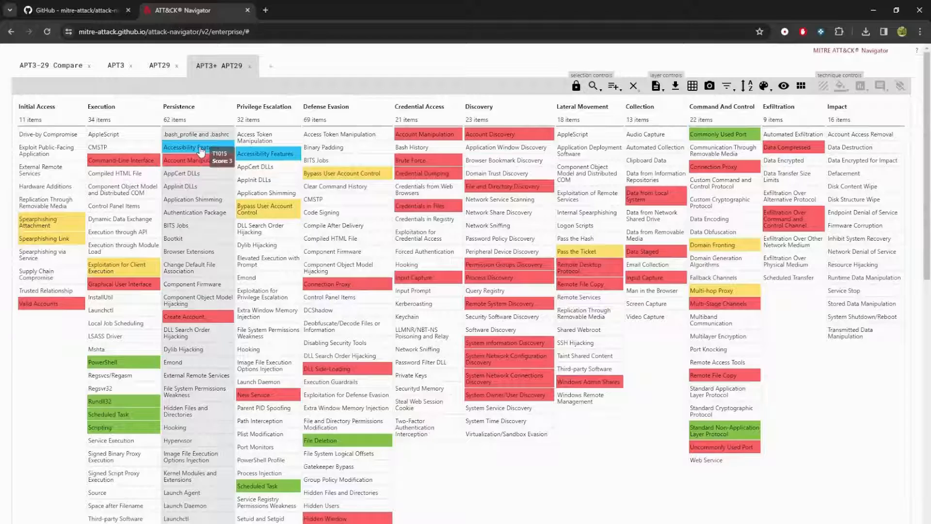
mouse_move(266, 262)
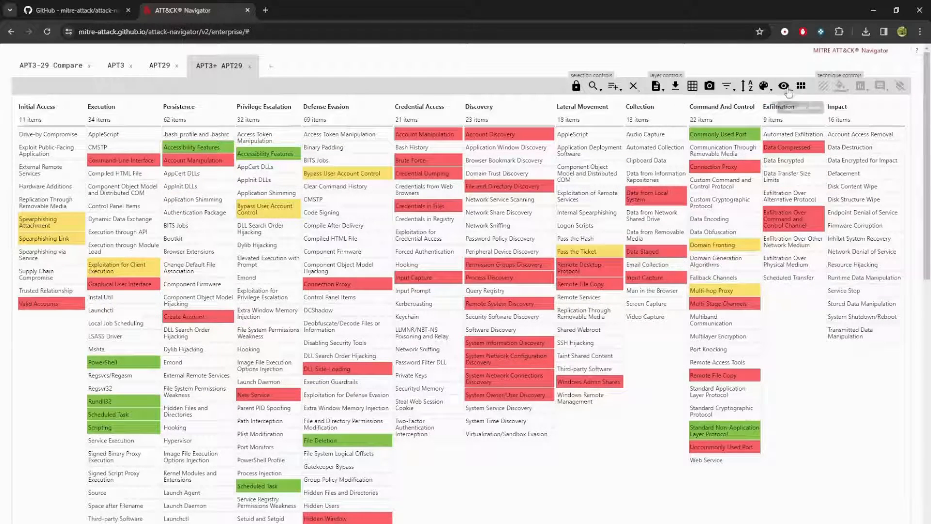
Change the layer's scoring gradient to run green (low) to red (high).
click(765, 87)
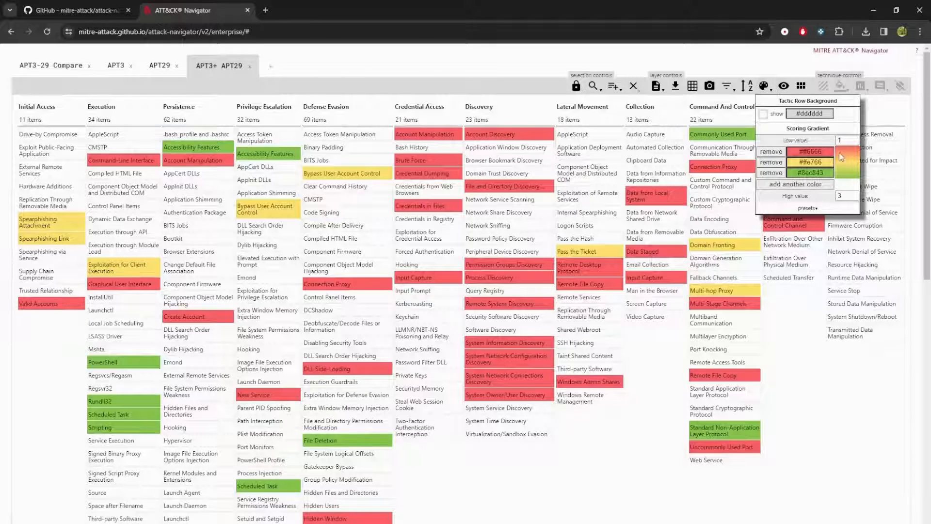
click(809, 151)
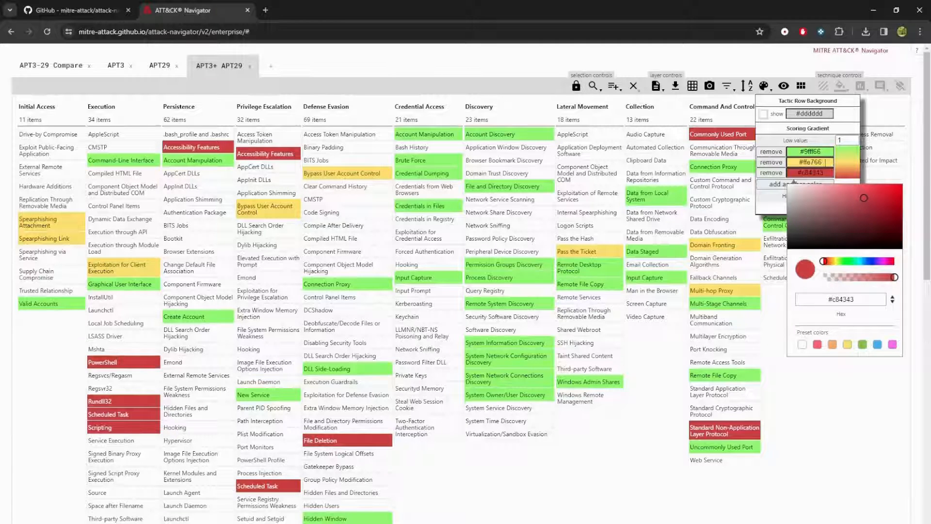
click(764, 86)
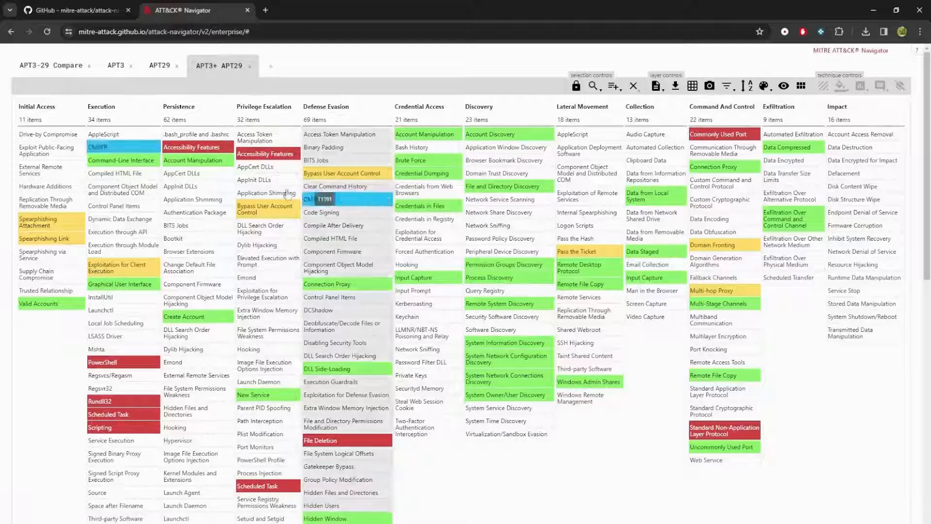
mouse_move(196, 160)
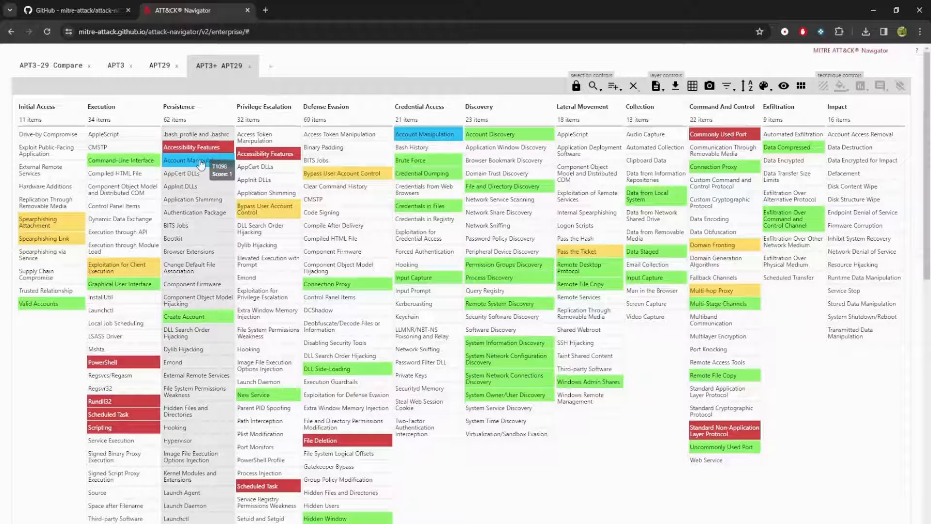
mouse_move(122, 267)
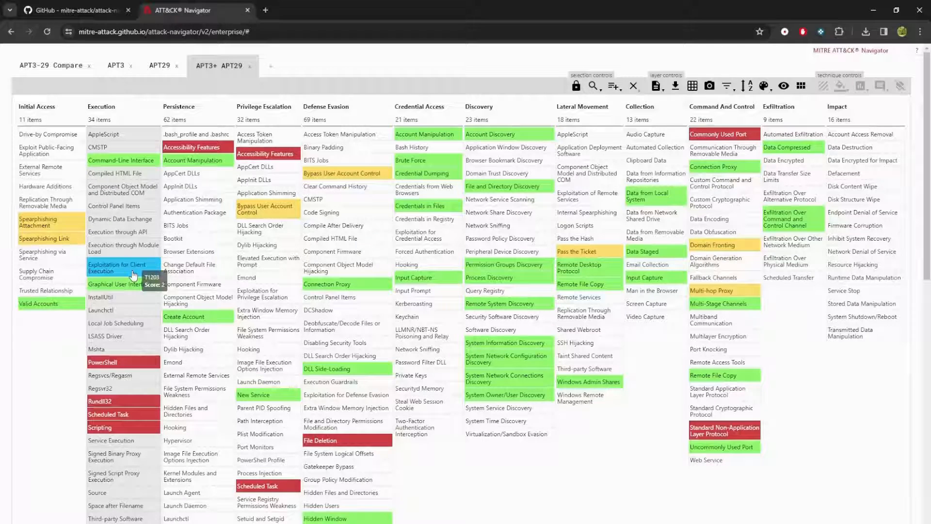
mouse_move(121, 160)
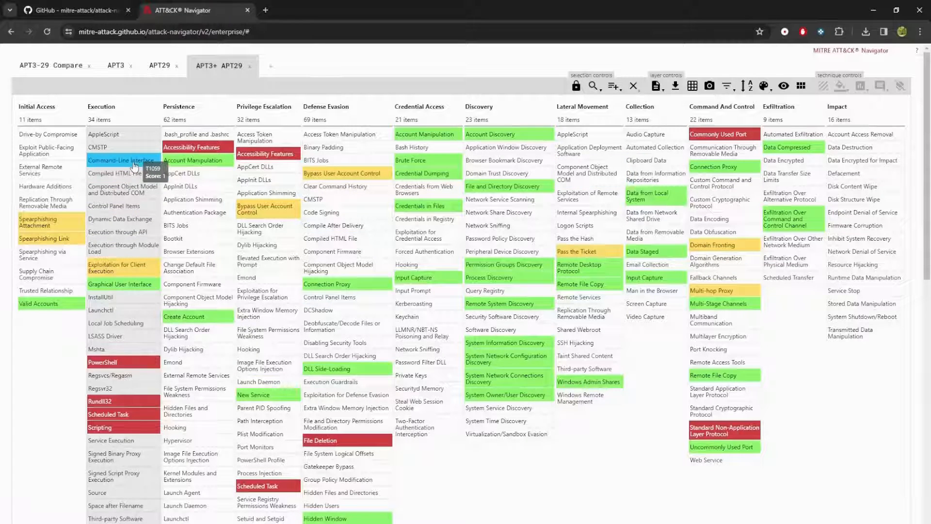
mouse_move(190, 146)
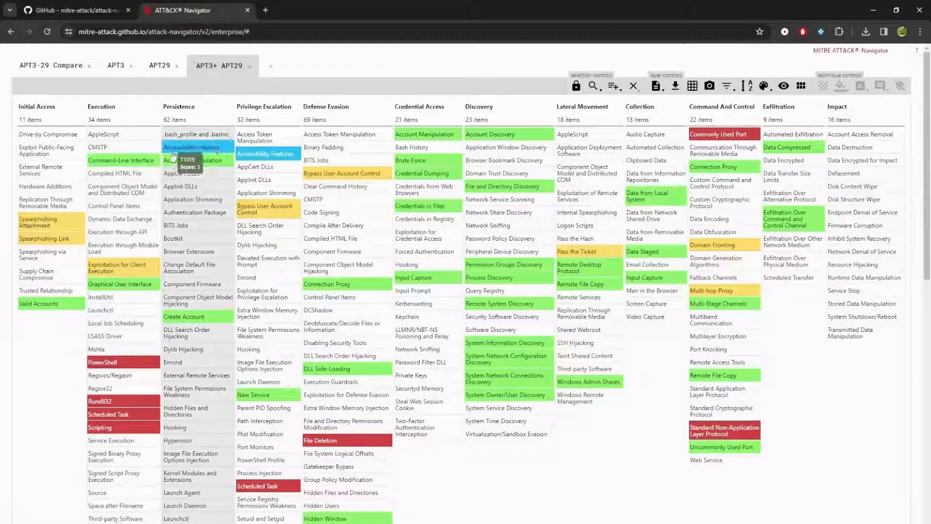
mouse_move(187, 150)
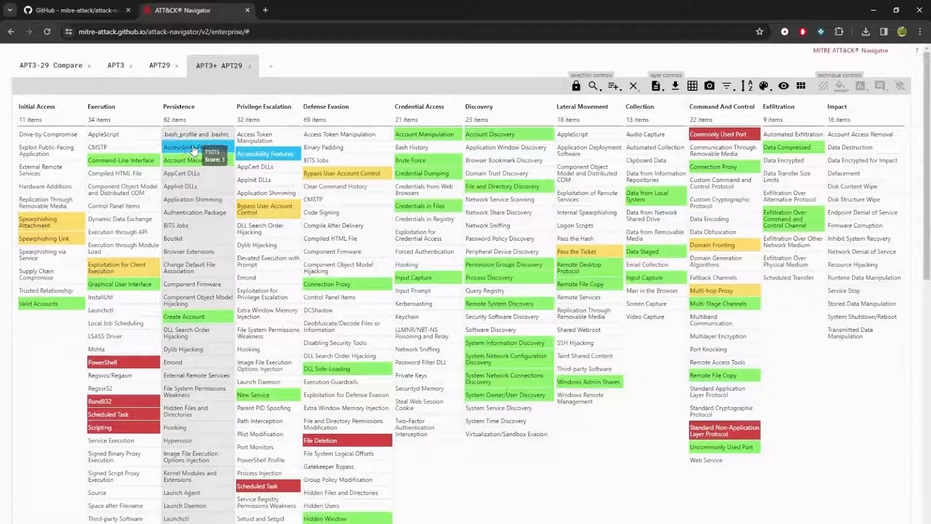
mouse_move(506, 358)
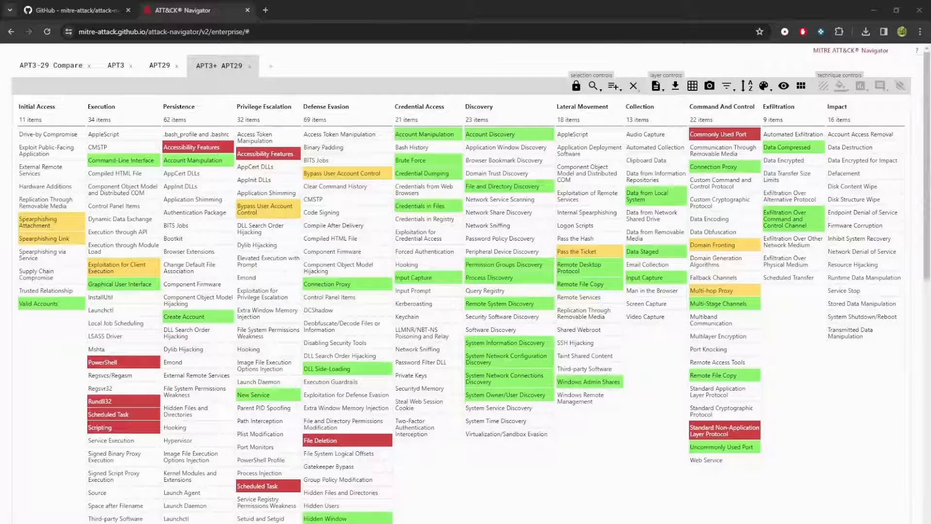
mouse_move(196, 146)
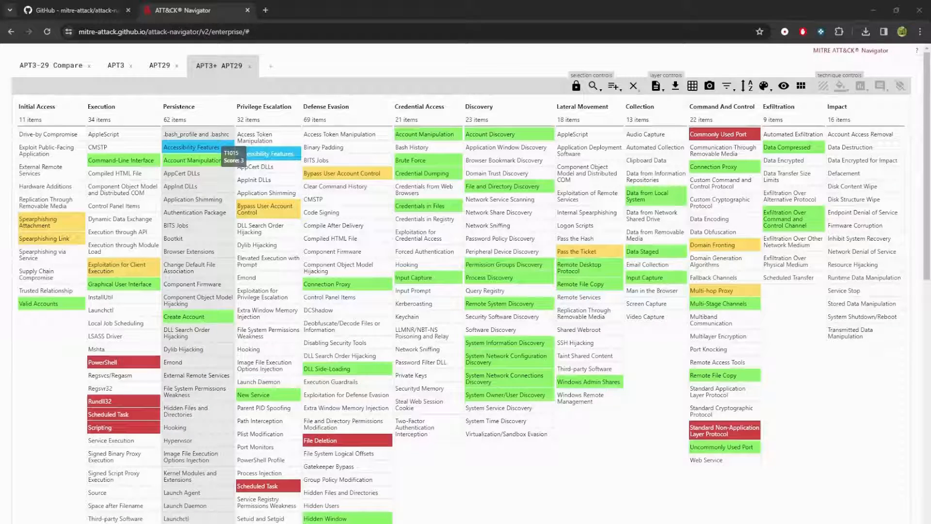
mouse_move(267, 154)
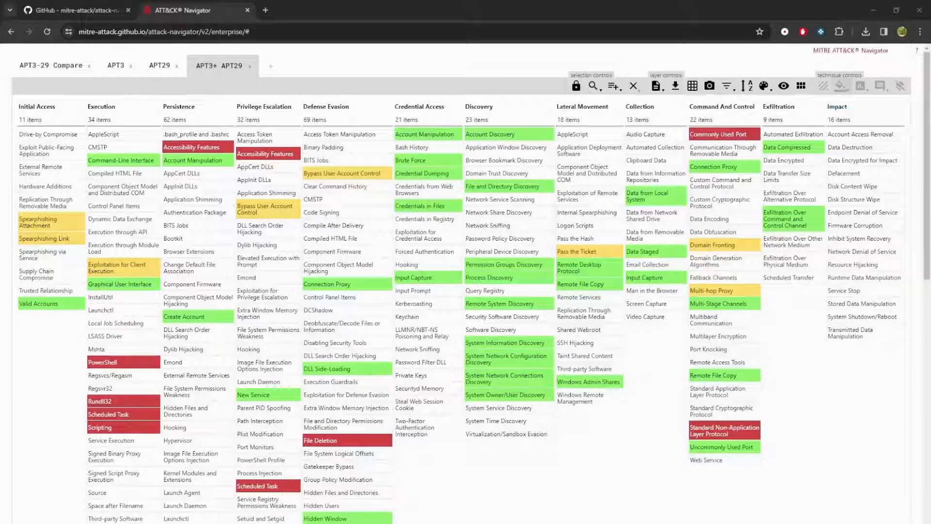
mouse_move(857, 85)
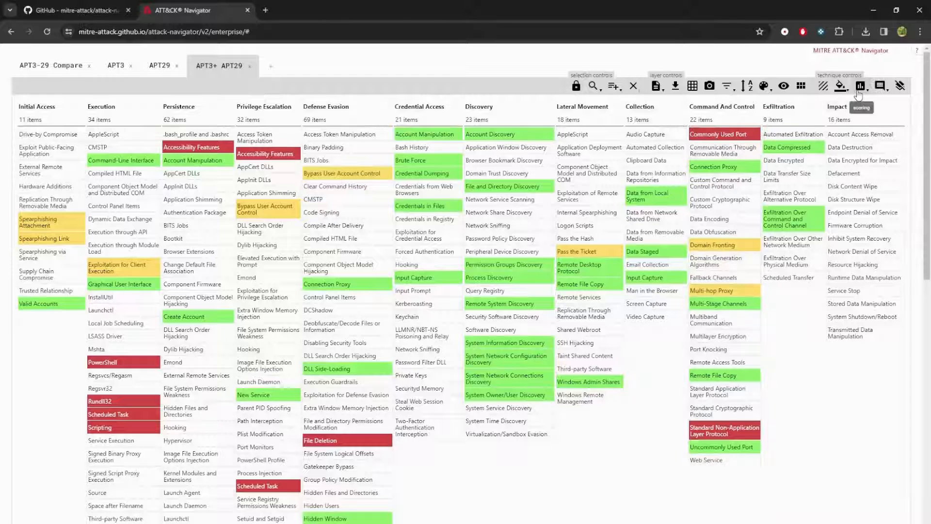
Attach the comment 'focus on this' to the selected Commonly Used Port technique.
click(880, 86)
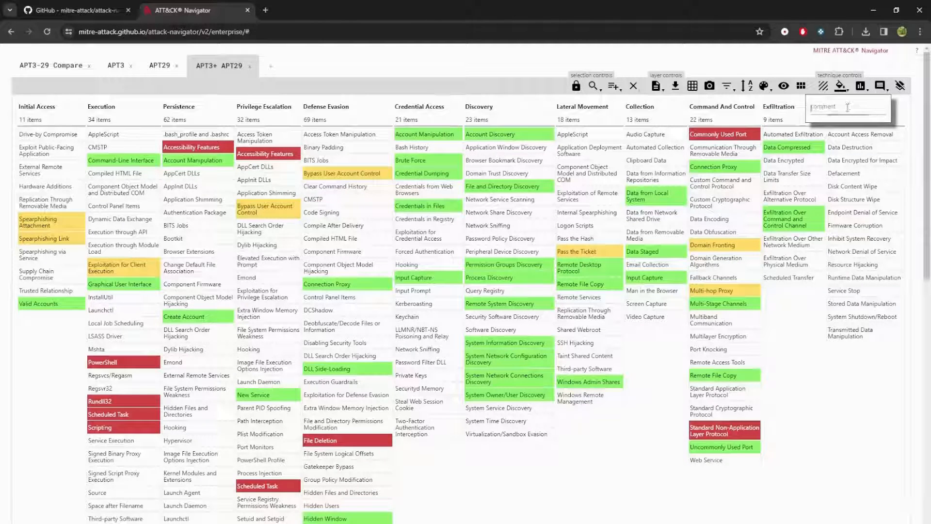
text(fo)
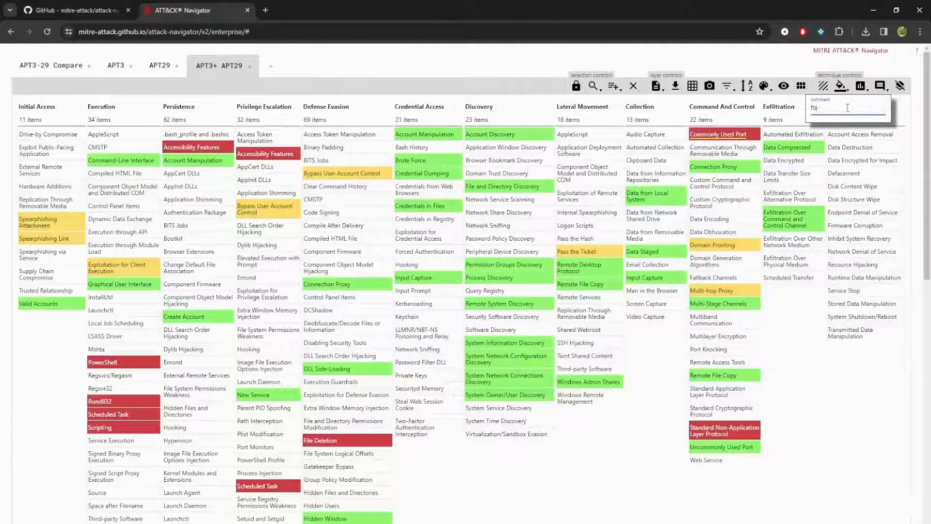
text(focus on this)
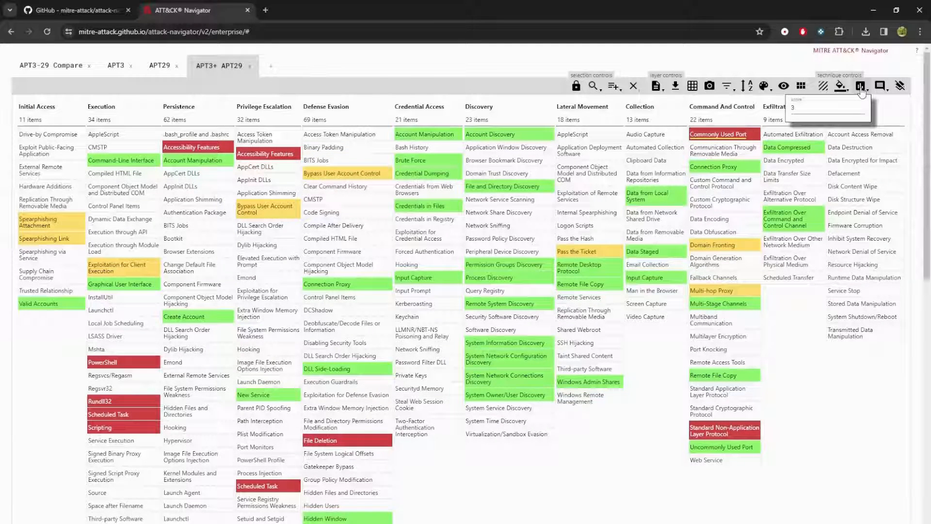
click(861, 86)
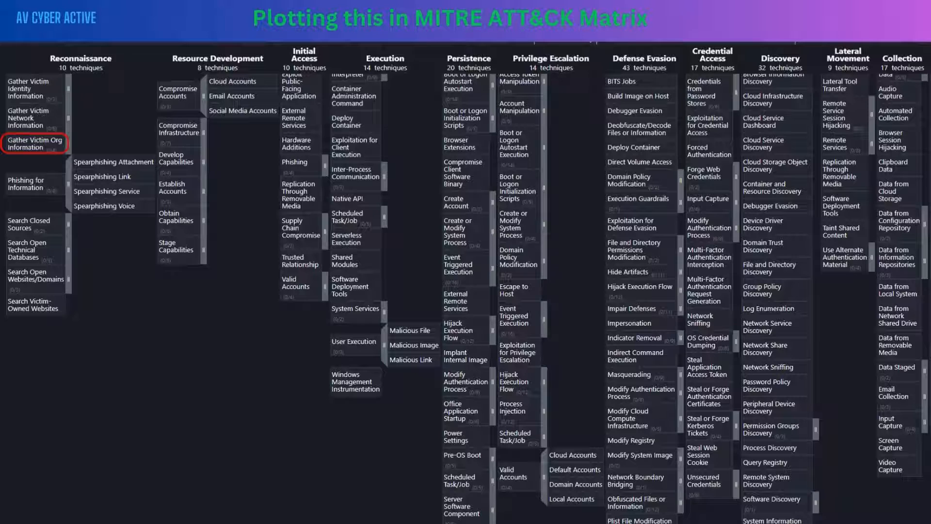
Advance the slide animations to show arrows from Gather Victim Org Information to Input Capture.
click(34, 143)
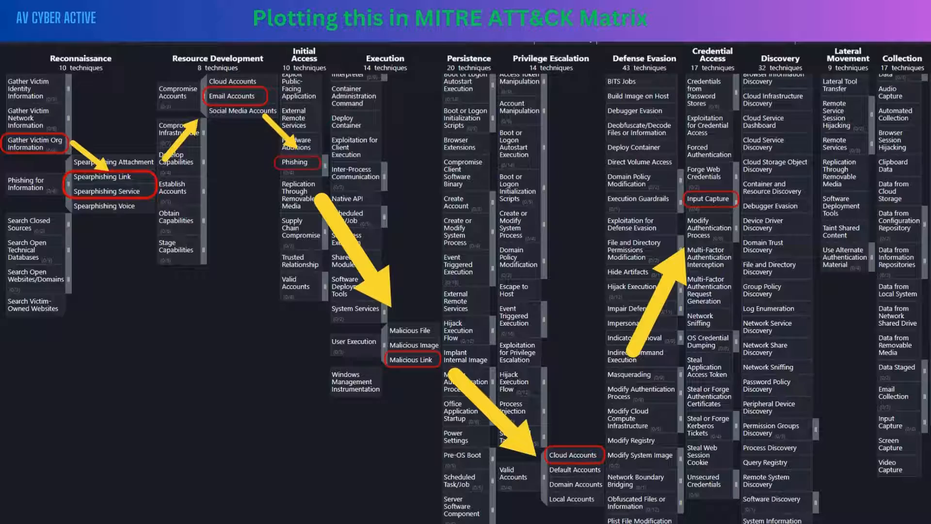
key(Right)
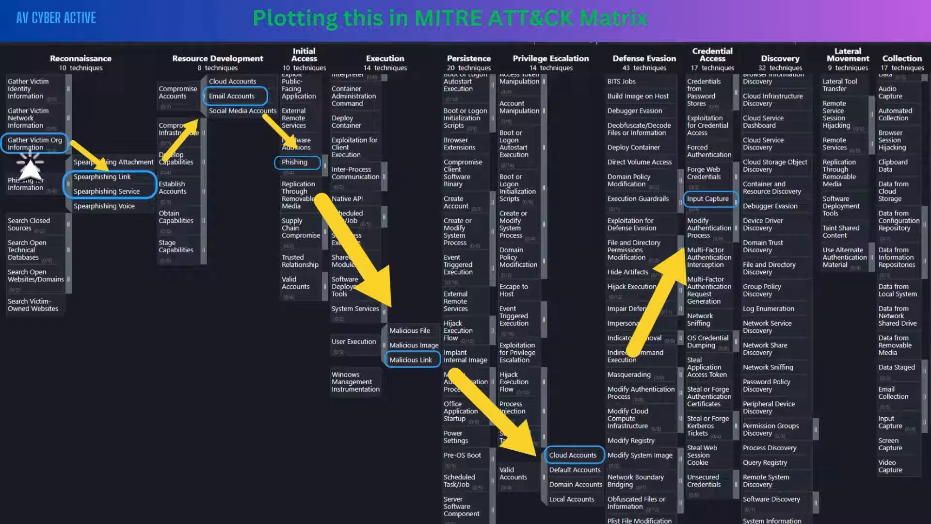
mouse_move(108, 219)
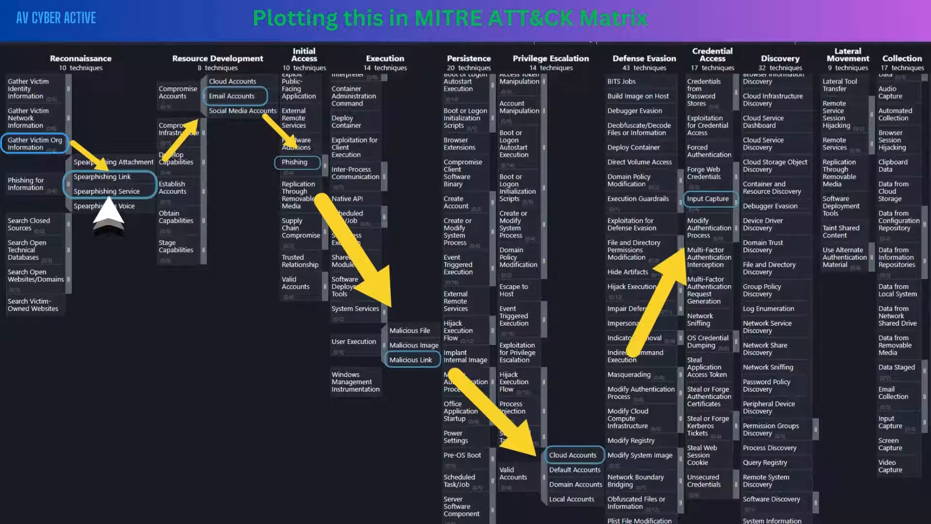
mouse_move(110, 223)
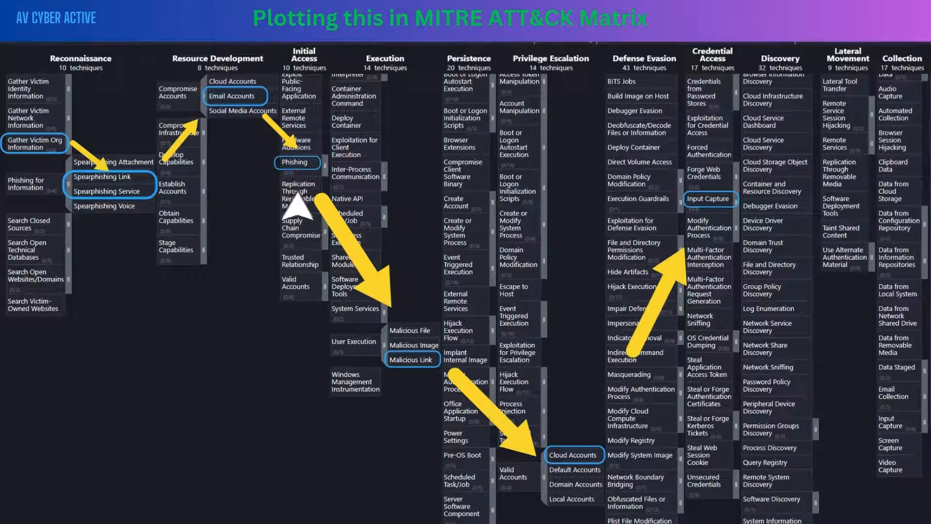
mouse_move(409, 416)
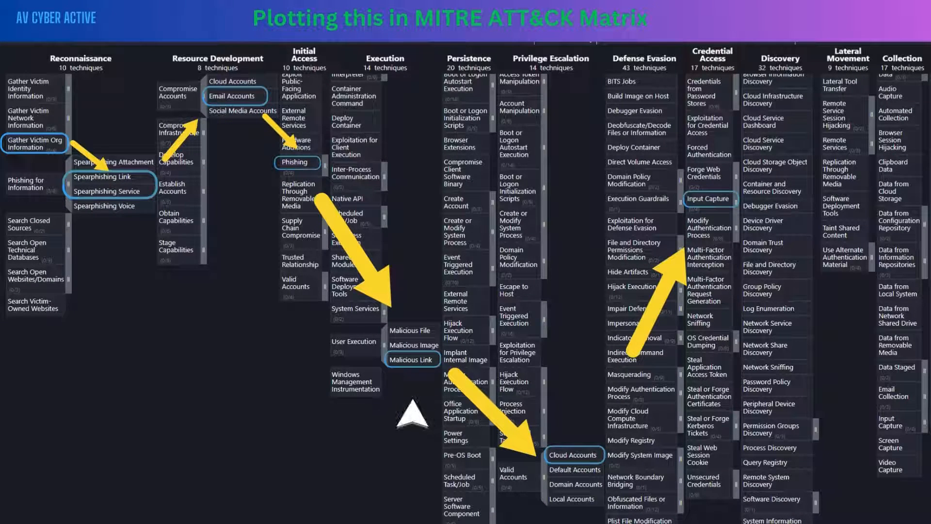